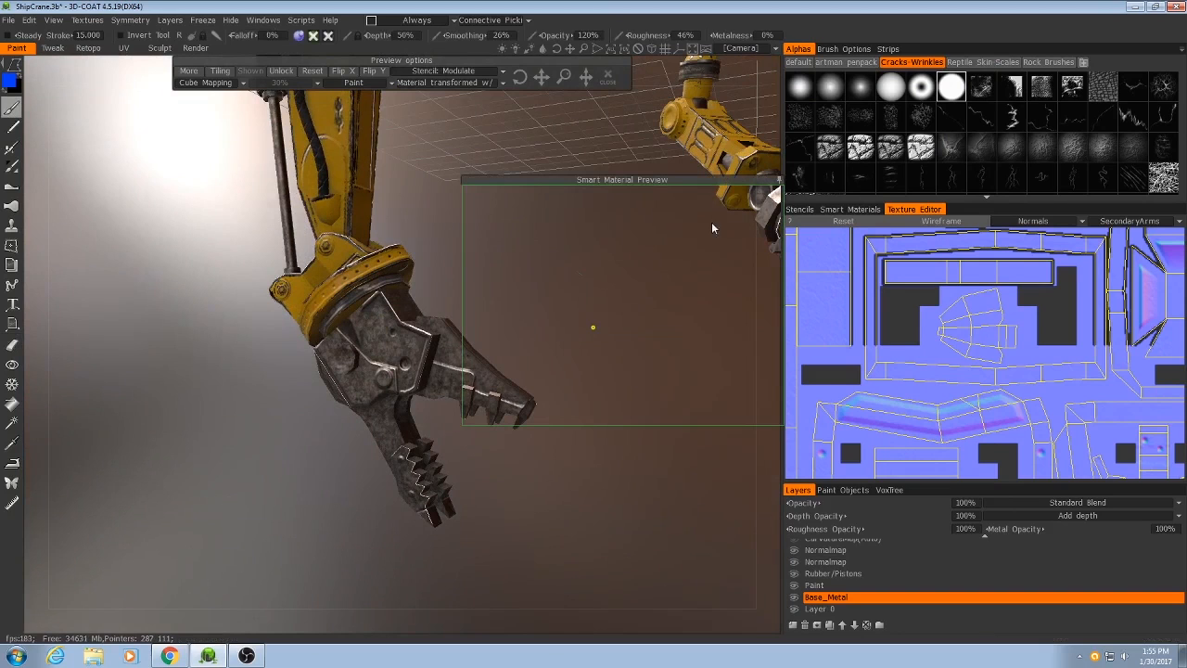
# Show the Smart Materials library beside the robotic claw model.
pyautogui.click(849, 207)
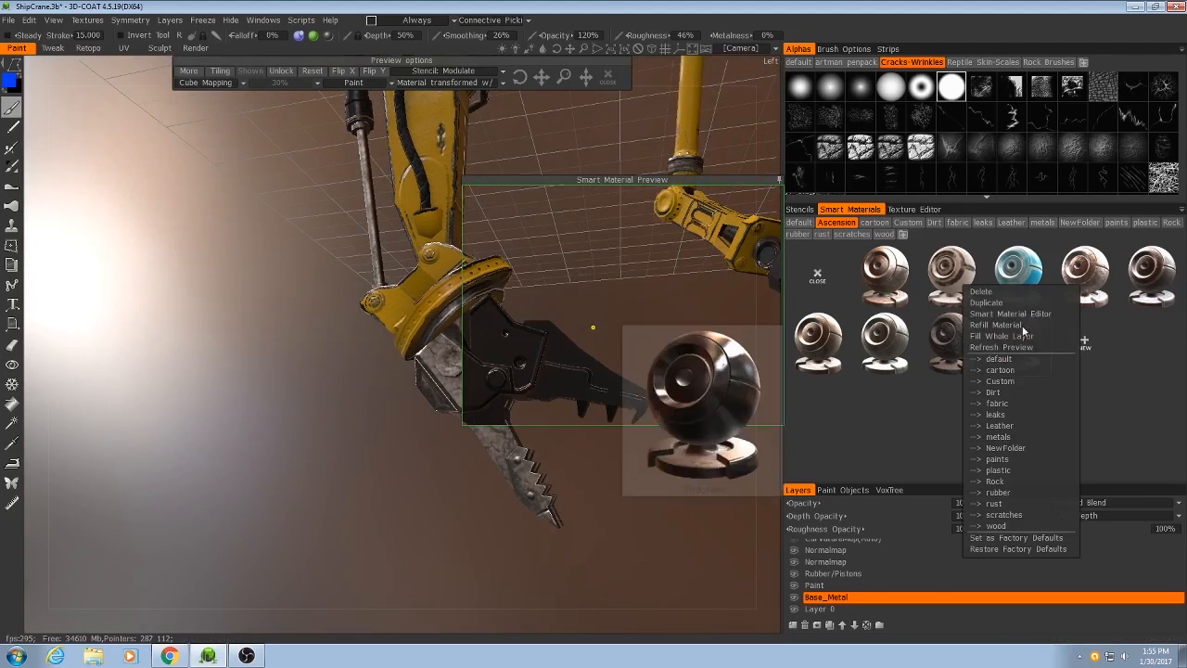
# Edit the dark Hard_Paint material and give its layer a placement condition.
pyautogui.click(1011, 313)
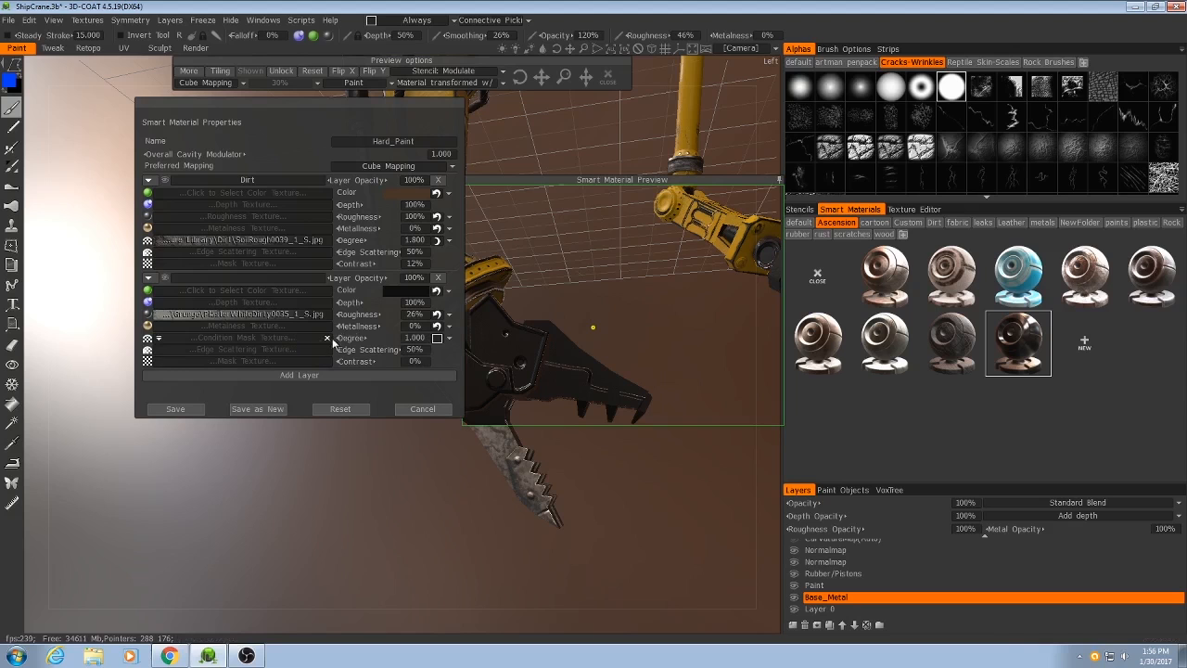
pyautogui.click(449, 338)
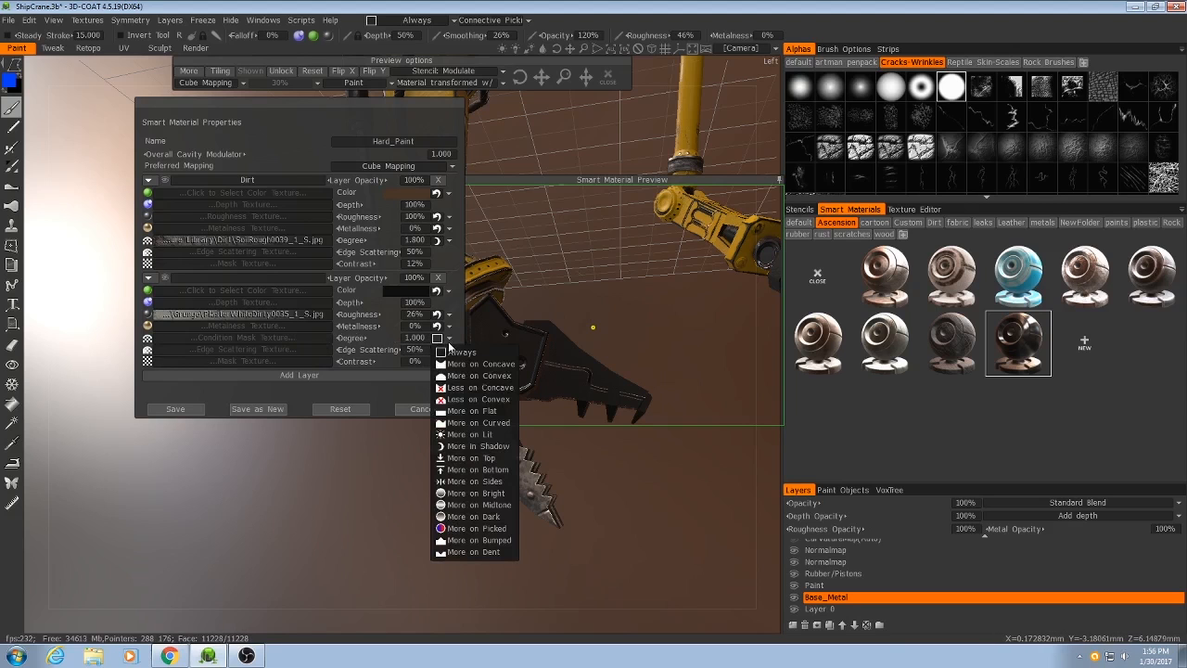
pyautogui.click(271, 490)
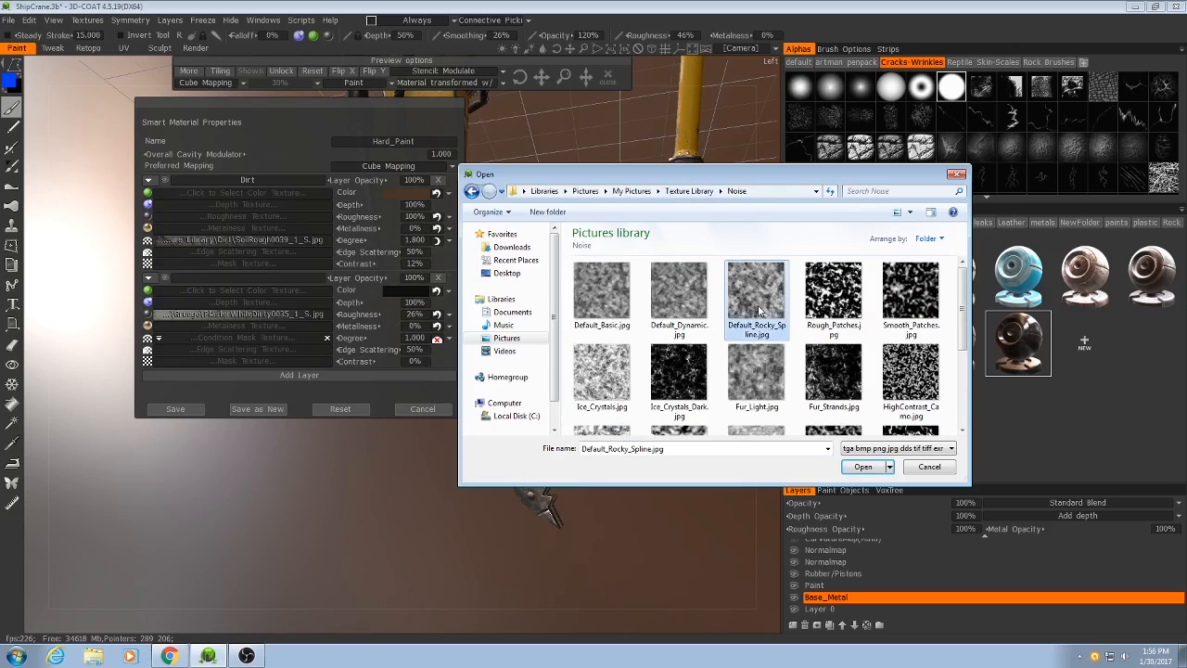
# Assign the Default_Rocky_Spline noise texture to the layer and confirm its curve.
pyautogui.click(861, 466)
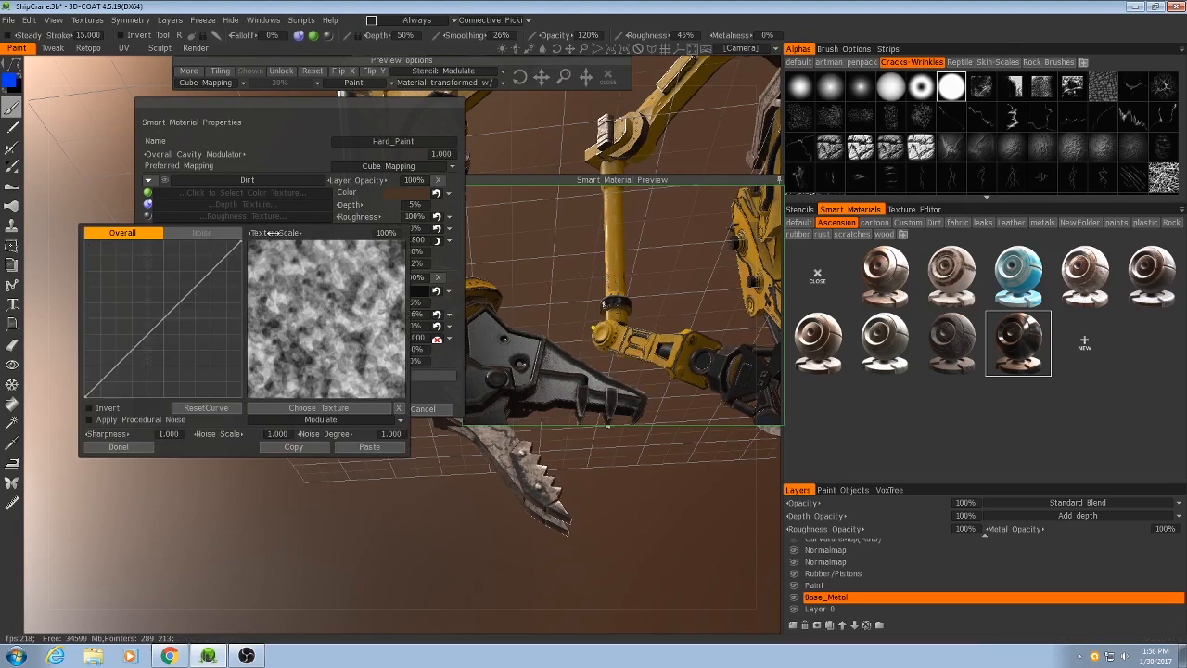
pyautogui.click(119, 445)
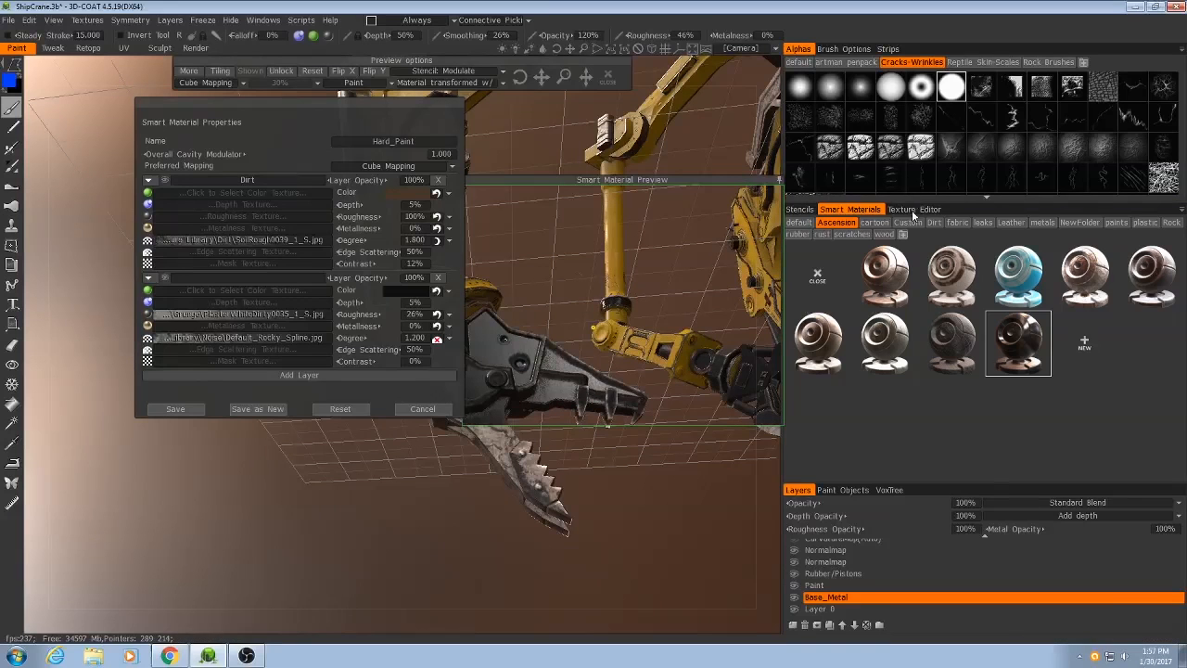
pyautogui.click(912, 208)
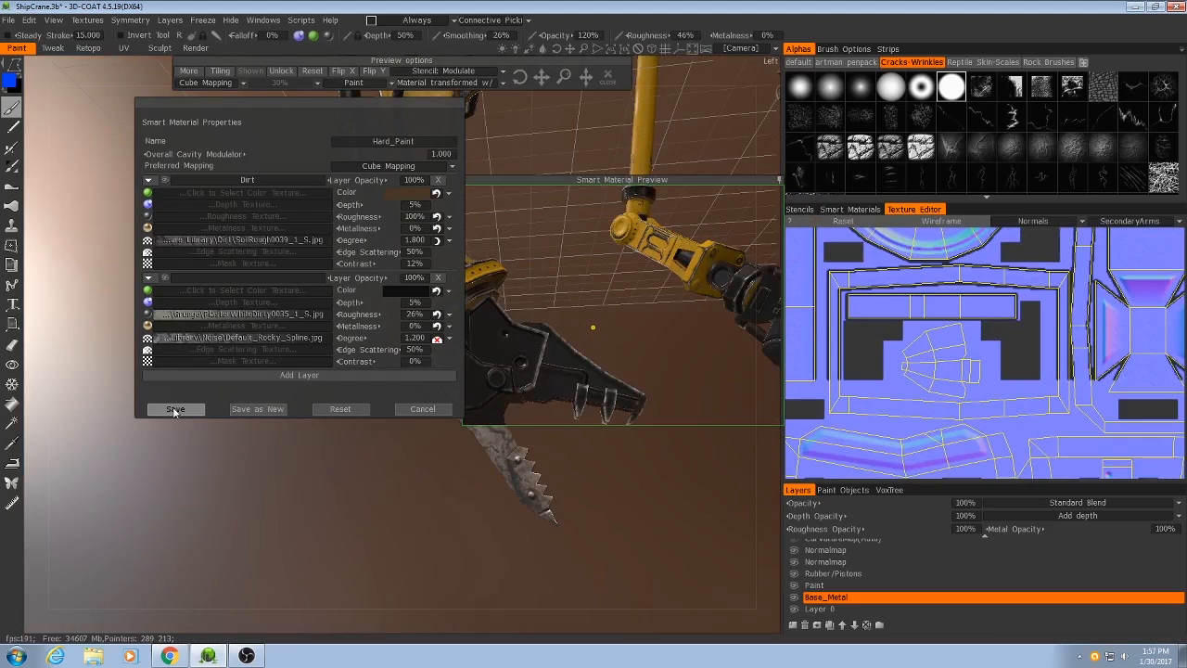
# Save the material, then add a paint layer above rubber and pistons and start naming it 'Ha'.
pyautogui.click(175, 410)
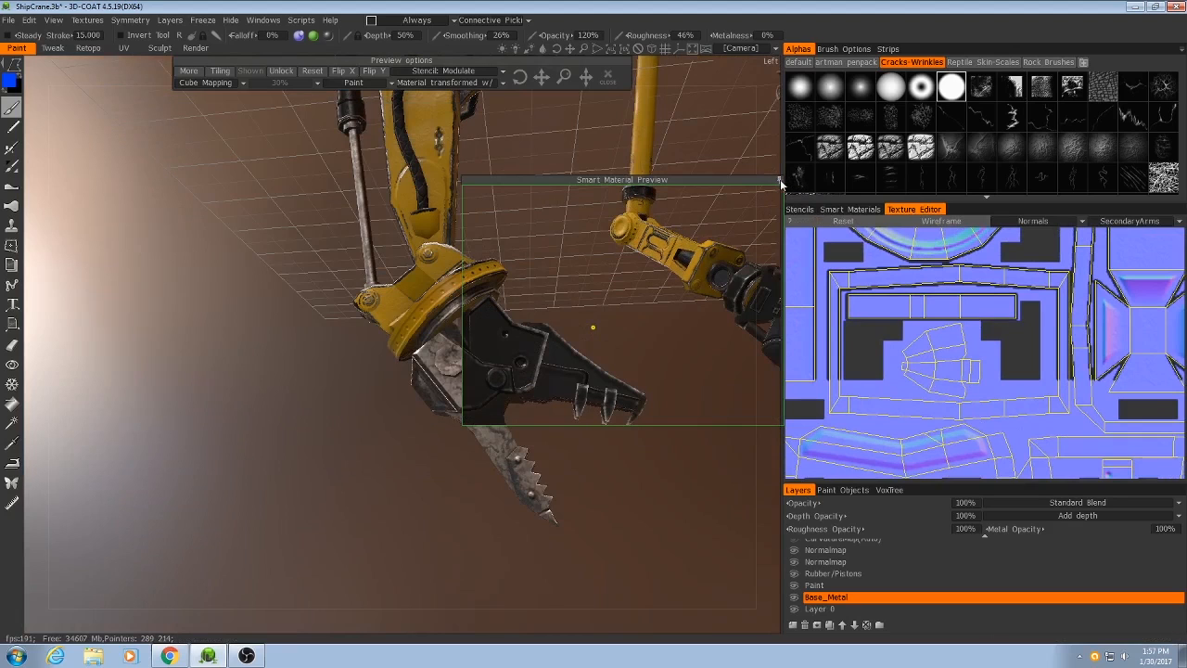
pyautogui.click(826, 560)
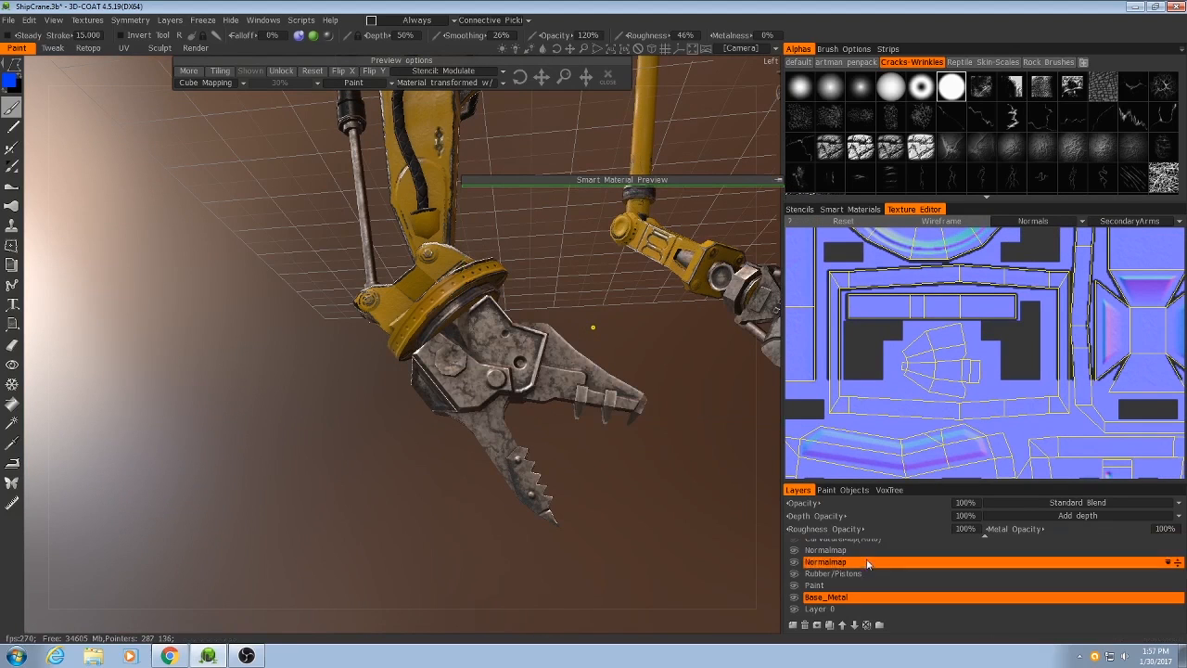
pyautogui.click(794, 623)
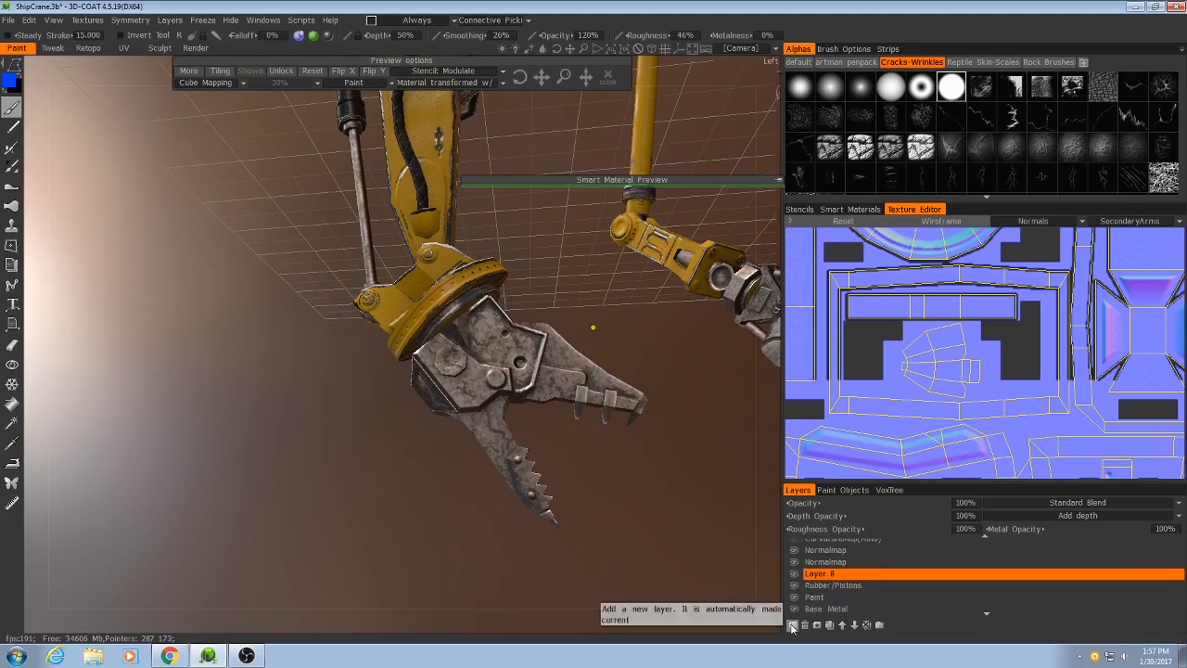
pyautogui.doubleClick(872, 573)
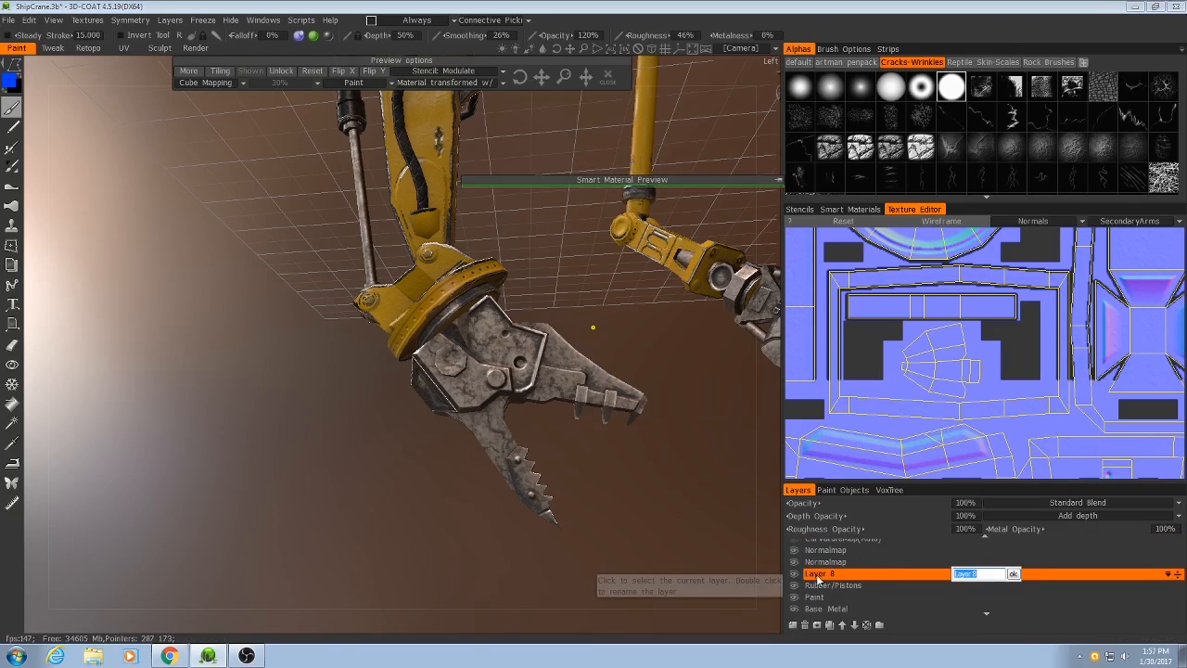
pyautogui.write('Hard_Black')
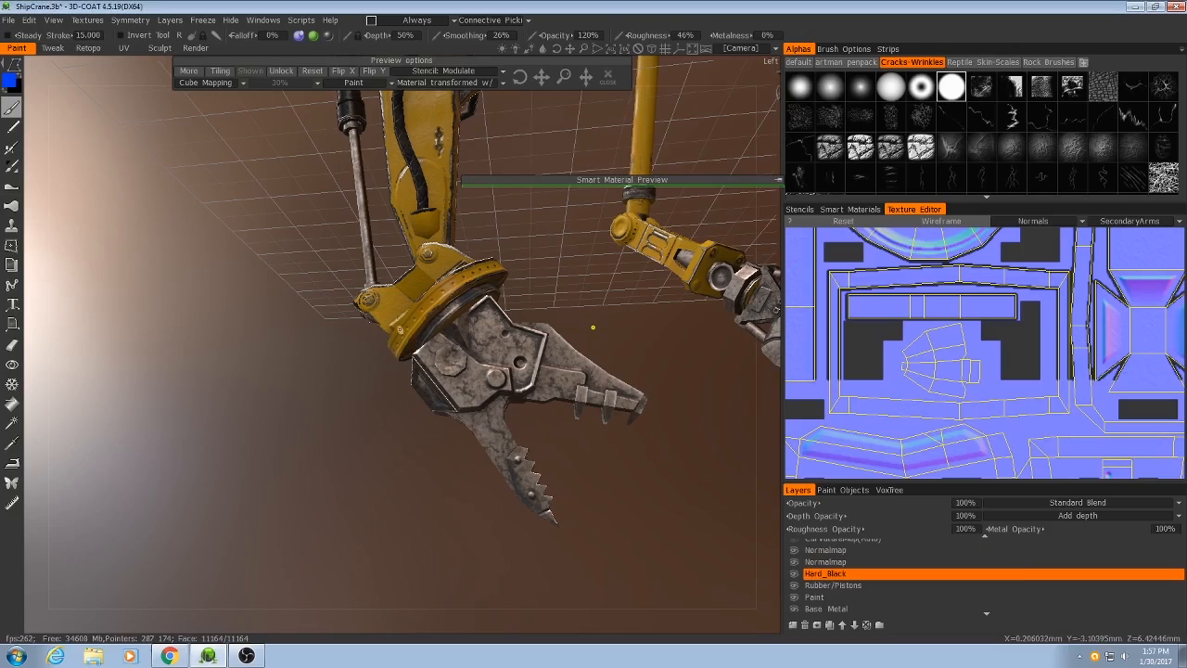
pyautogui.moveTo(844, 298)
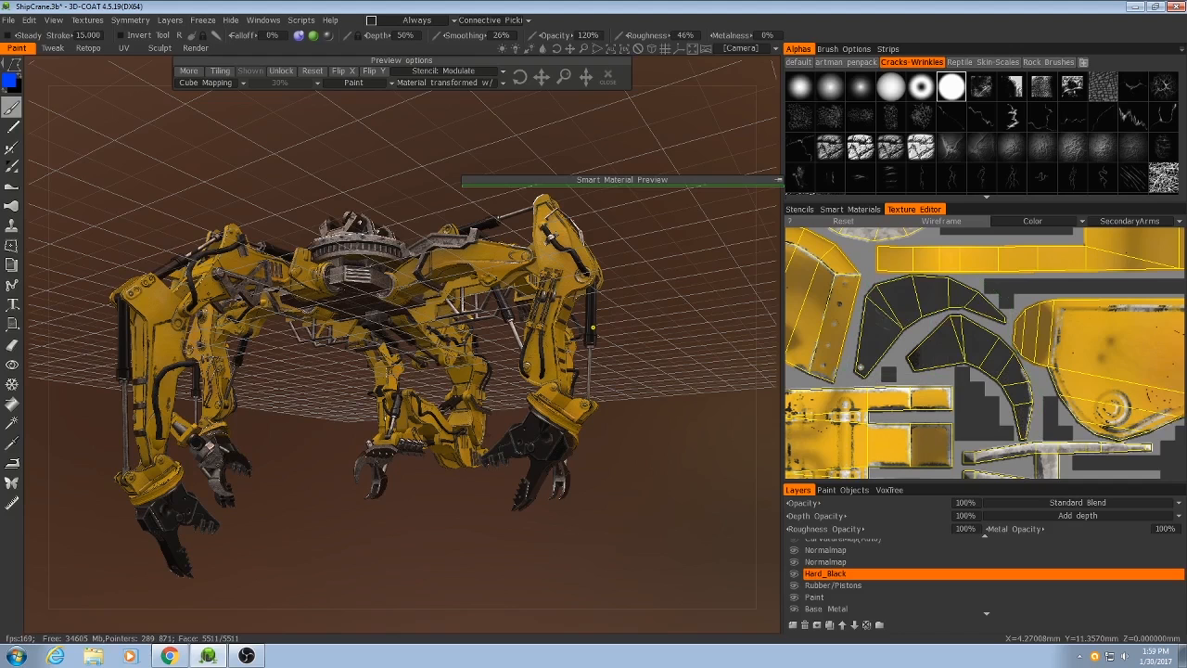
pyautogui.moveTo(928, 248)
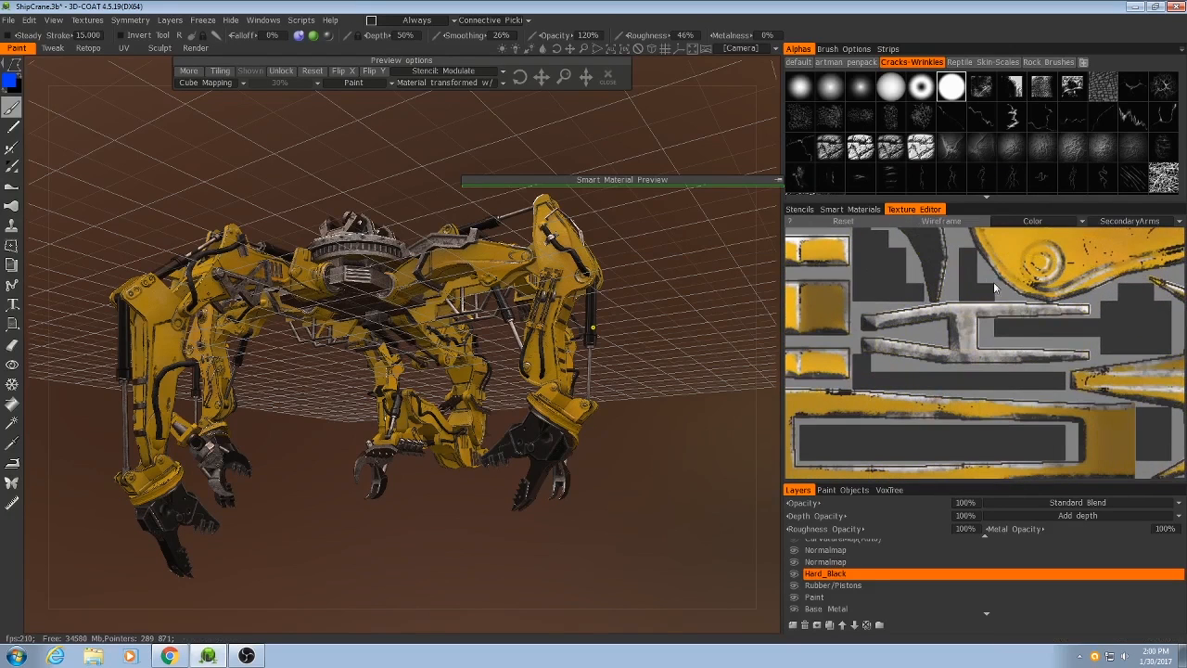
pyautogui.moveTo(941, 221)
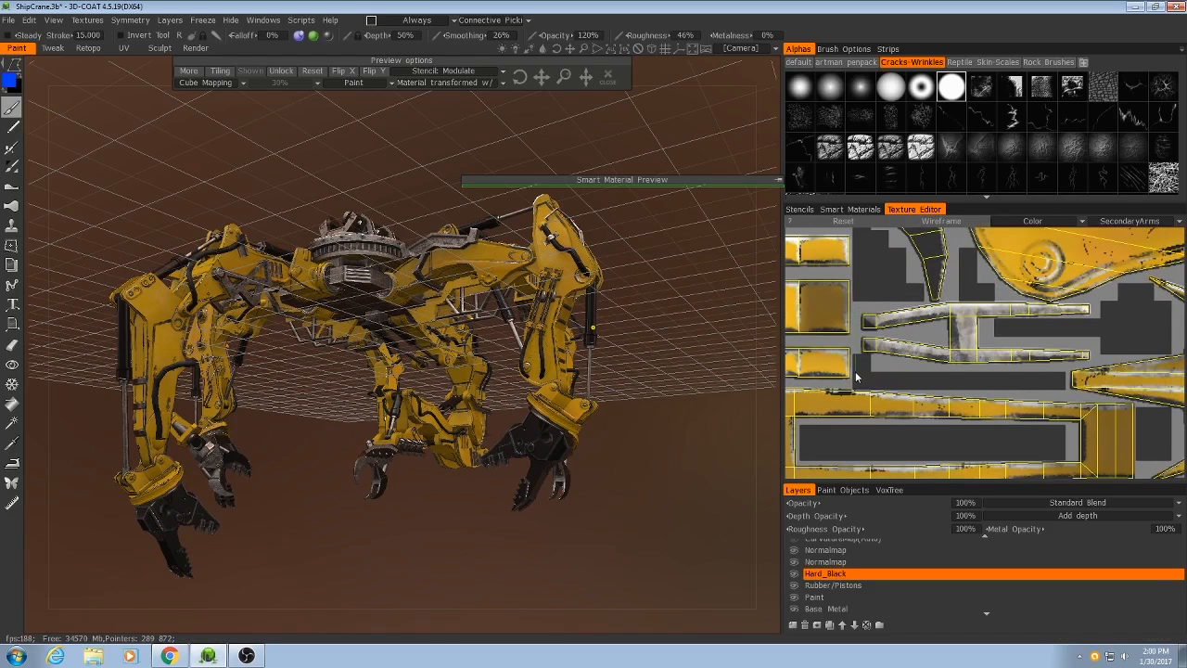
pyautogui.moveTo(1093, 304)
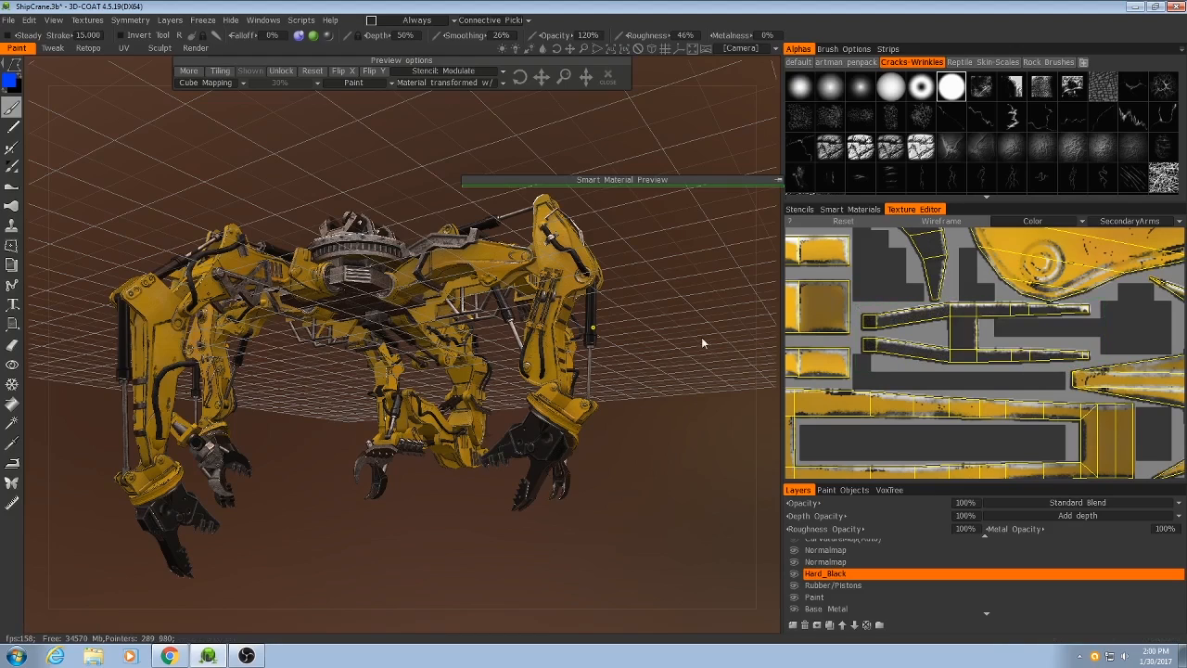
pyautogui.moveTo(703, 344); pyautogui.dragTo(541, 407)
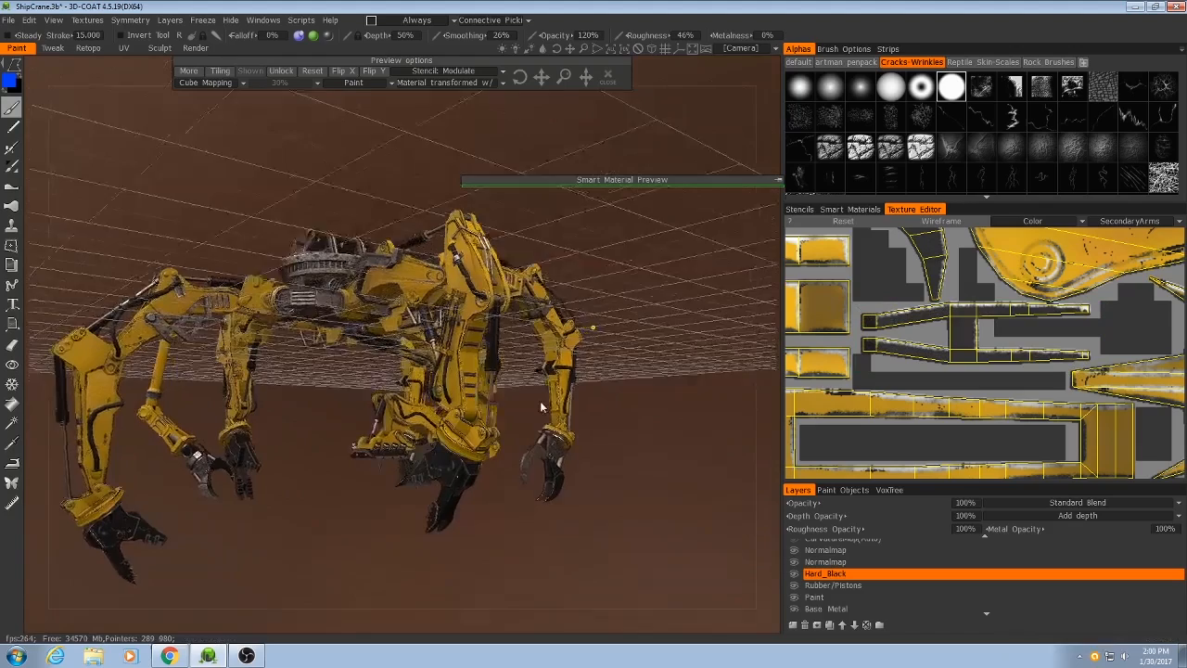
pyautogui.moveTo(542, 406); pyautogui.dragTo(411, 375)
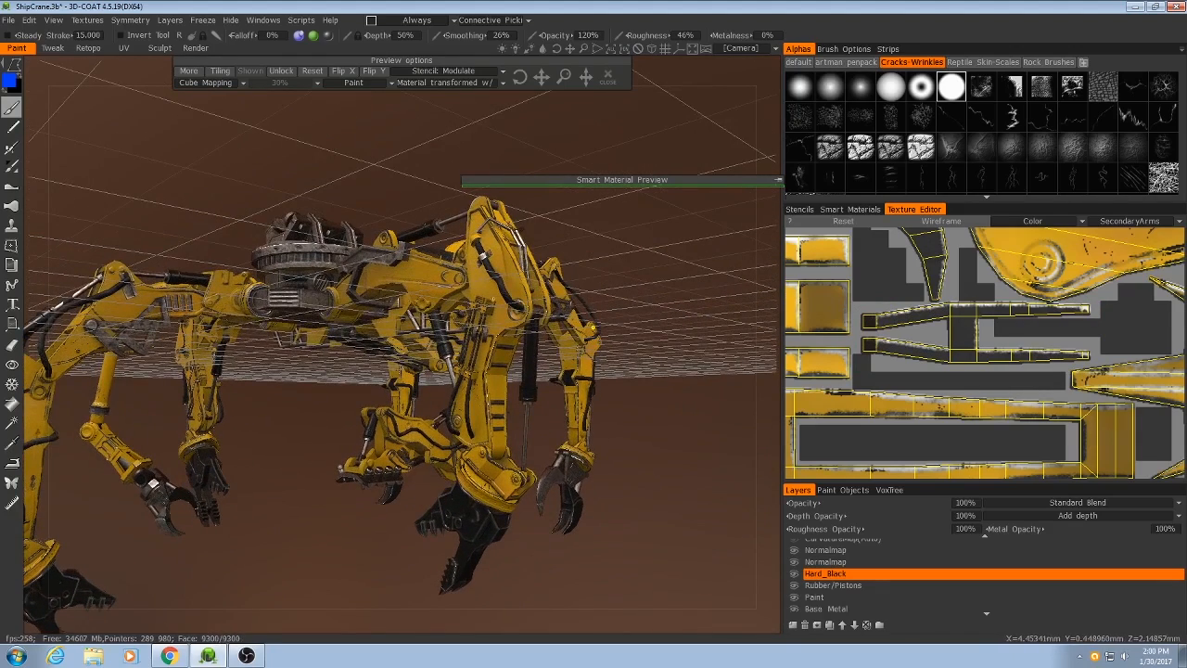
pyautogui.moveTo(371, 371); pyautogui.dragTo(427, 333)
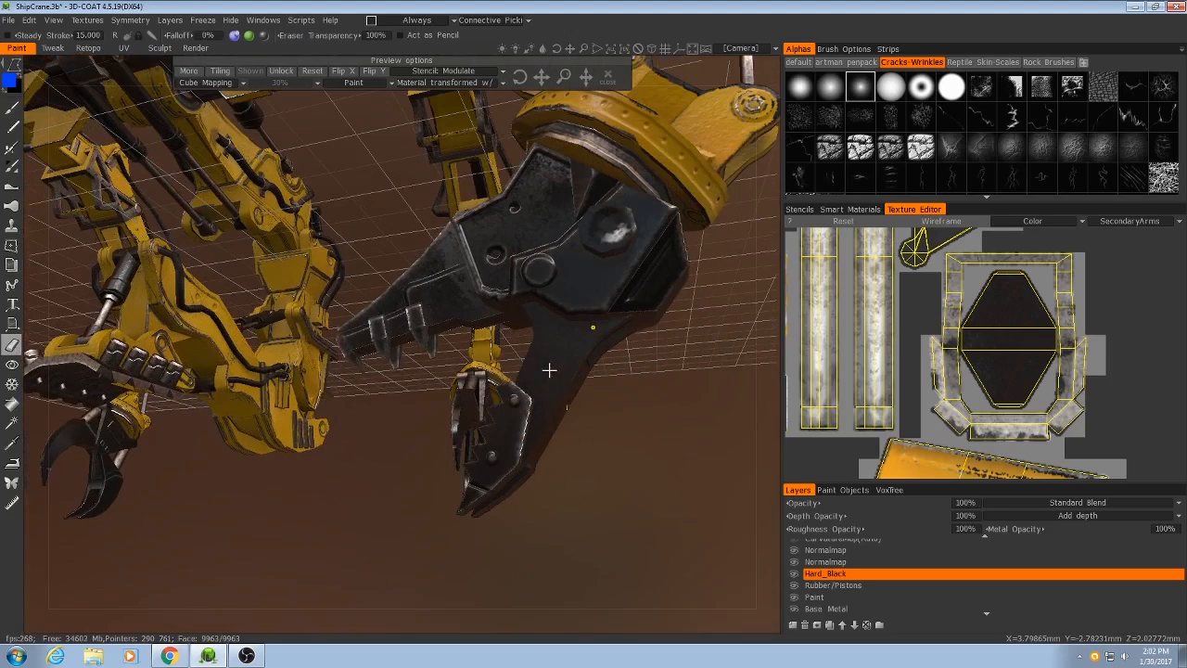
pyautogui.moveTo(542, 361)
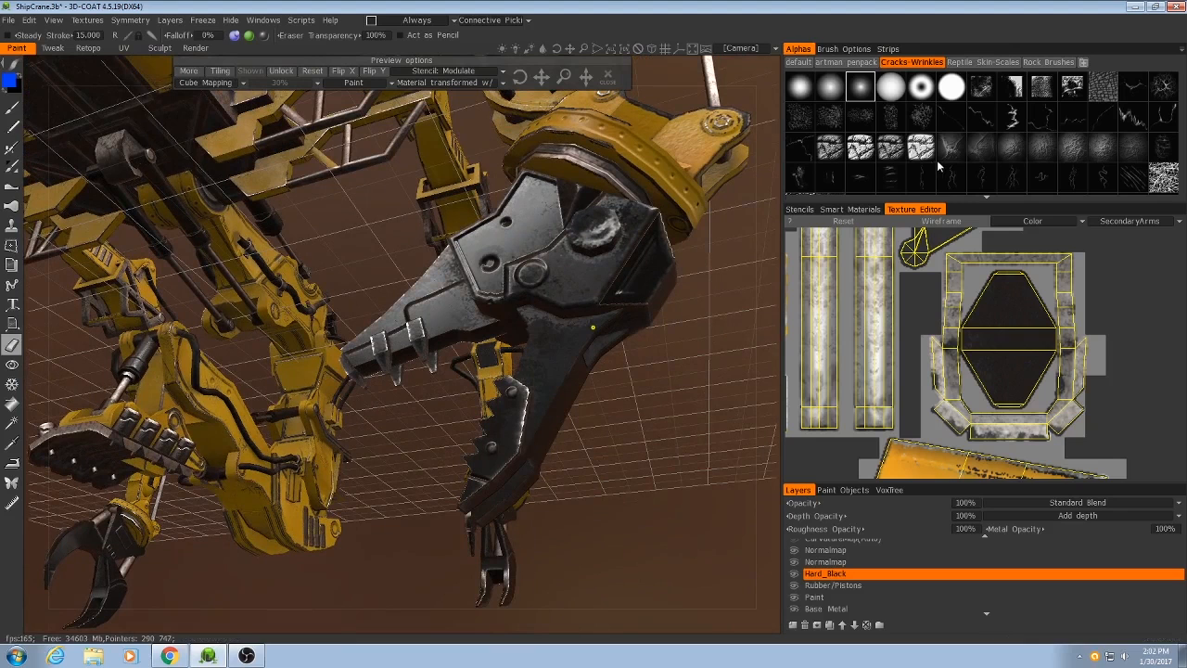
# Paint a crack-pattern scratch along the black claw edge on Hard_Black.
pyautogui.scroll(-3)
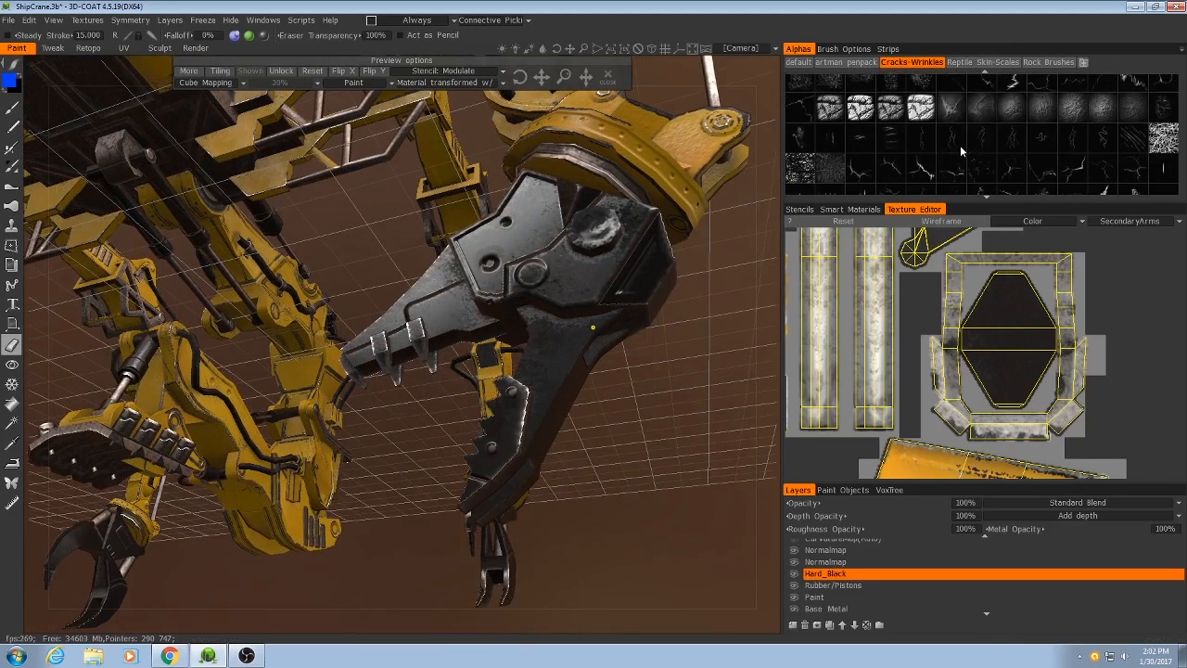
pyautogui.moveTo(449, 325)
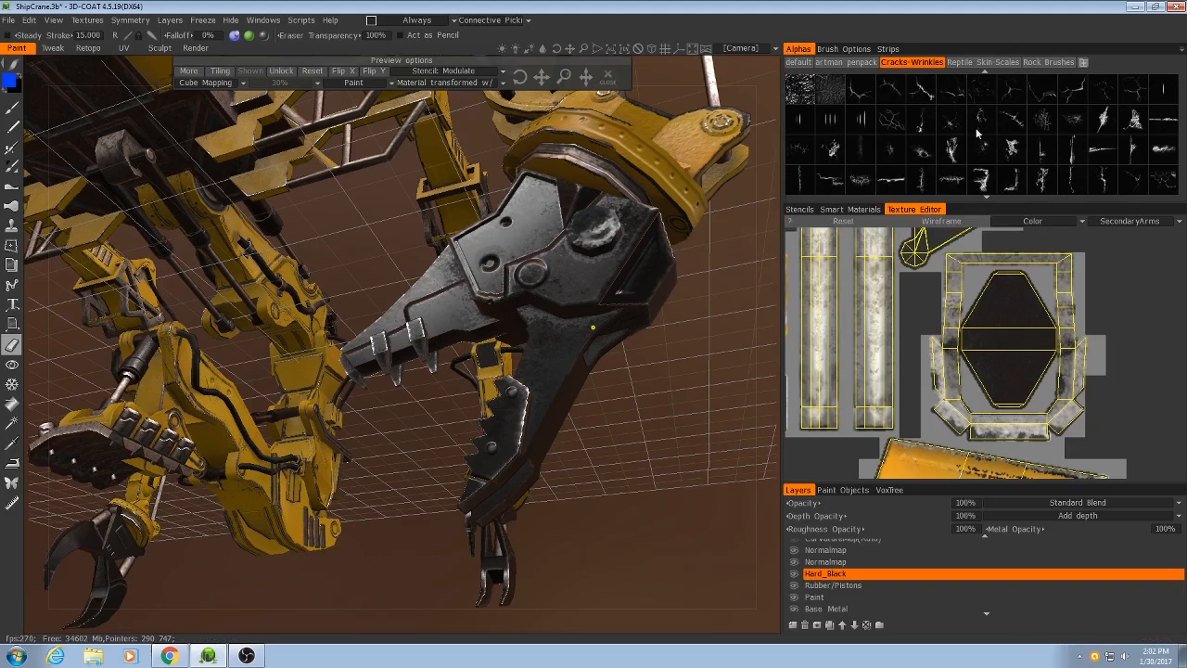
pyautogui.moveTo(969, 126)
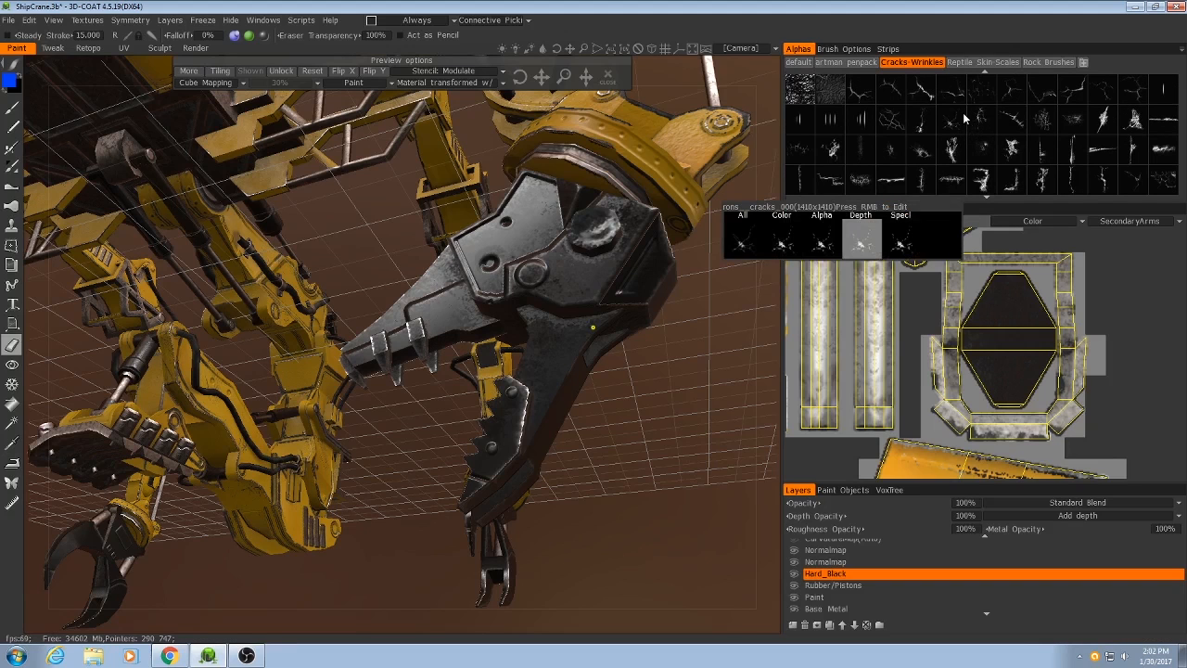
pyautogui.click(914, 207)
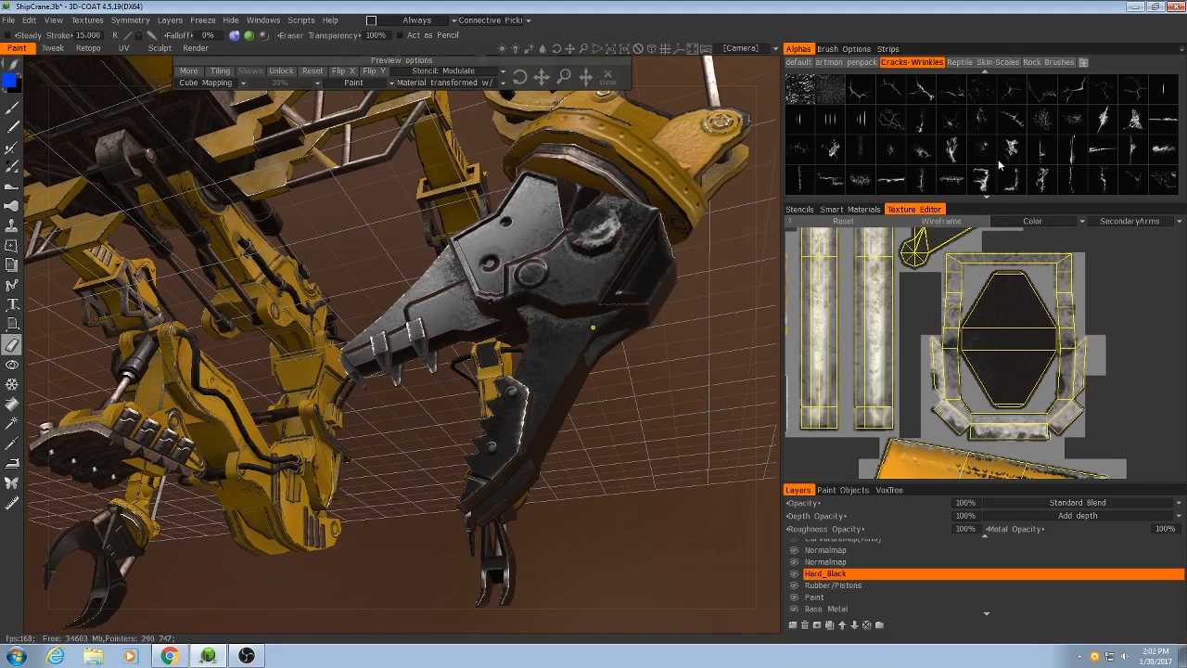
pyautogui.moveTo(975, 165)
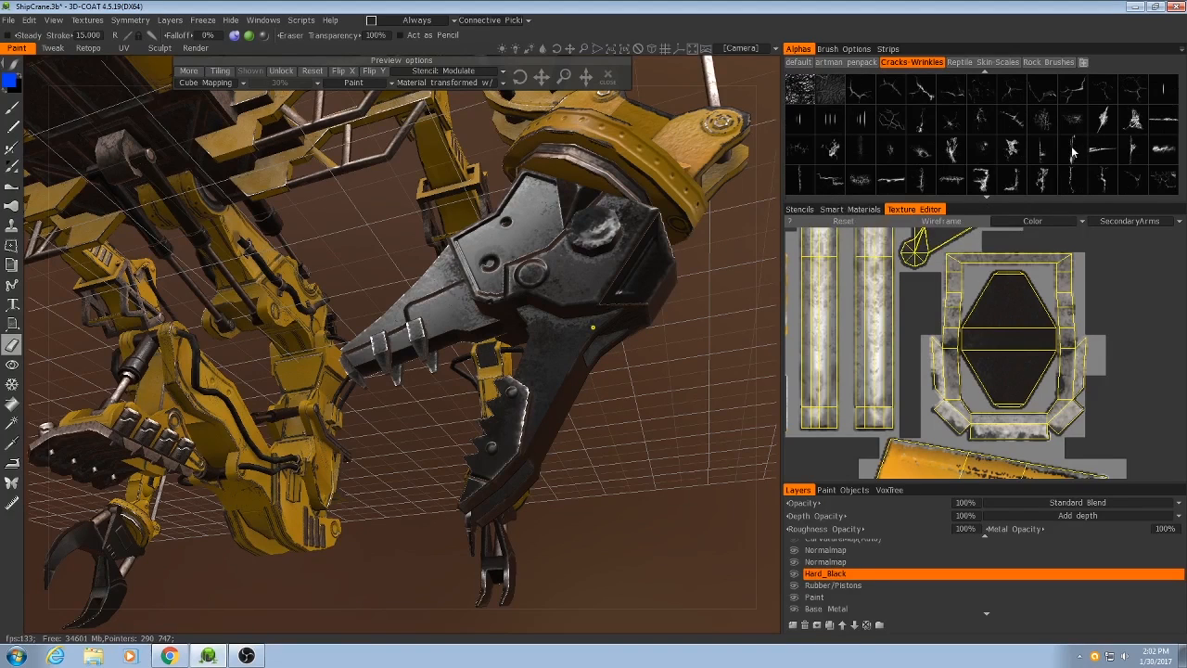
pyautogui.click(1073, 151)
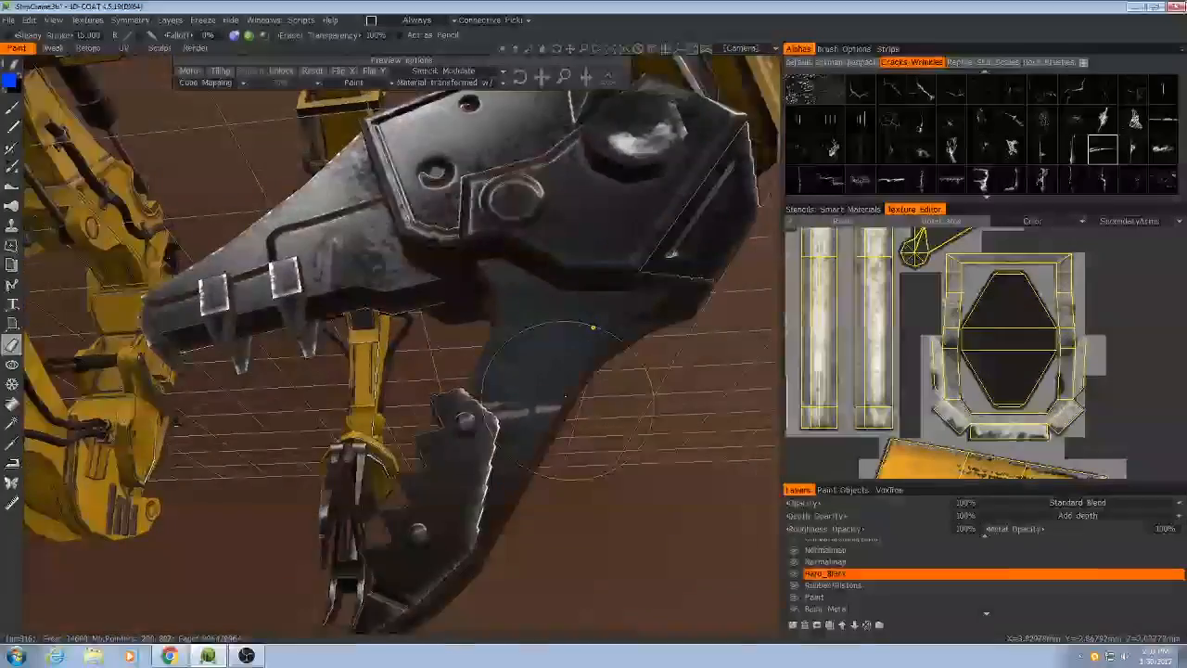
pyautogui.click(842, 49)
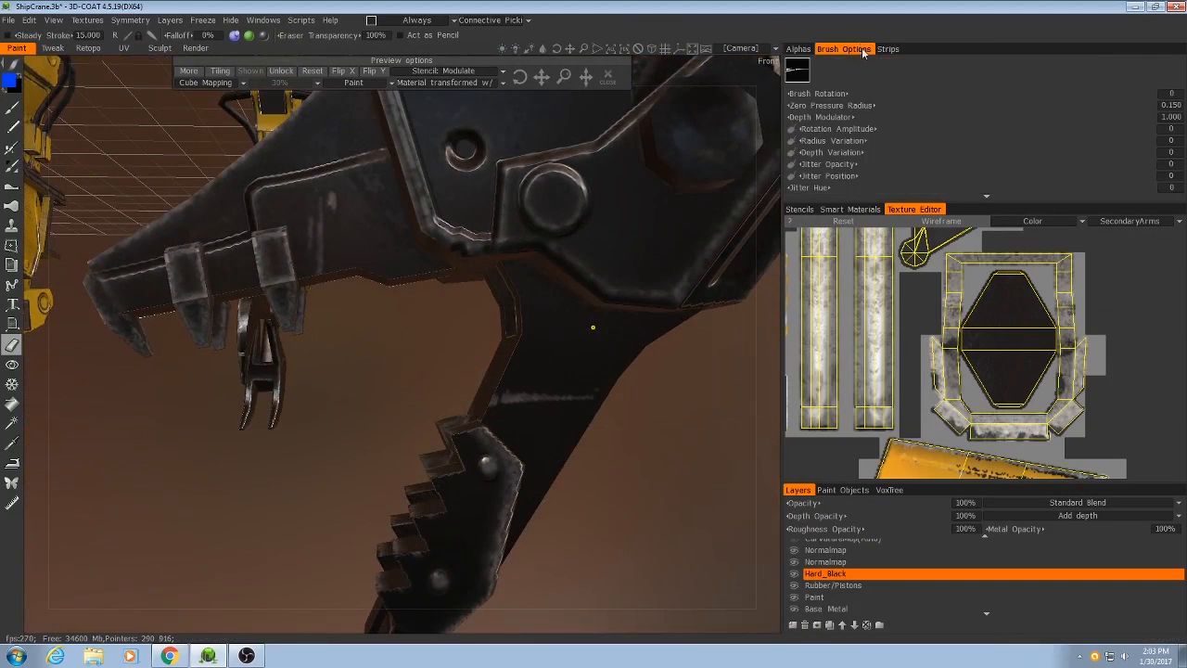
# Rotate the scratch brush and stroke a scratch across the claw's lower jaw.
pyautogui.click(519, 371)
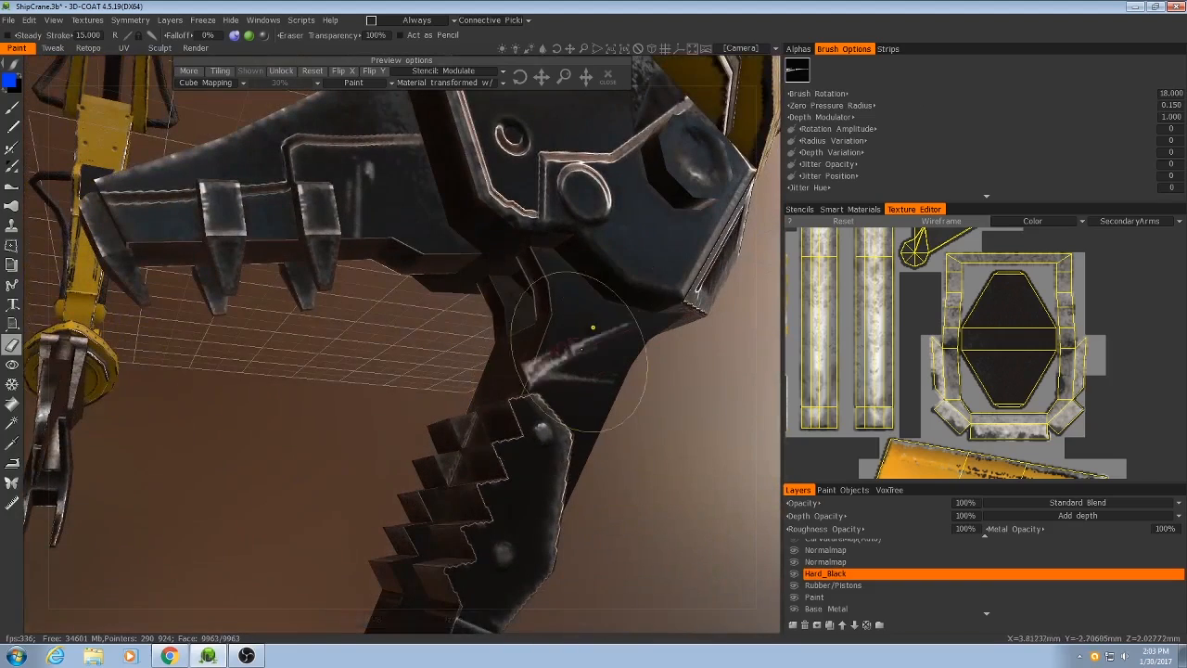
pyautogui.click(797, 49)
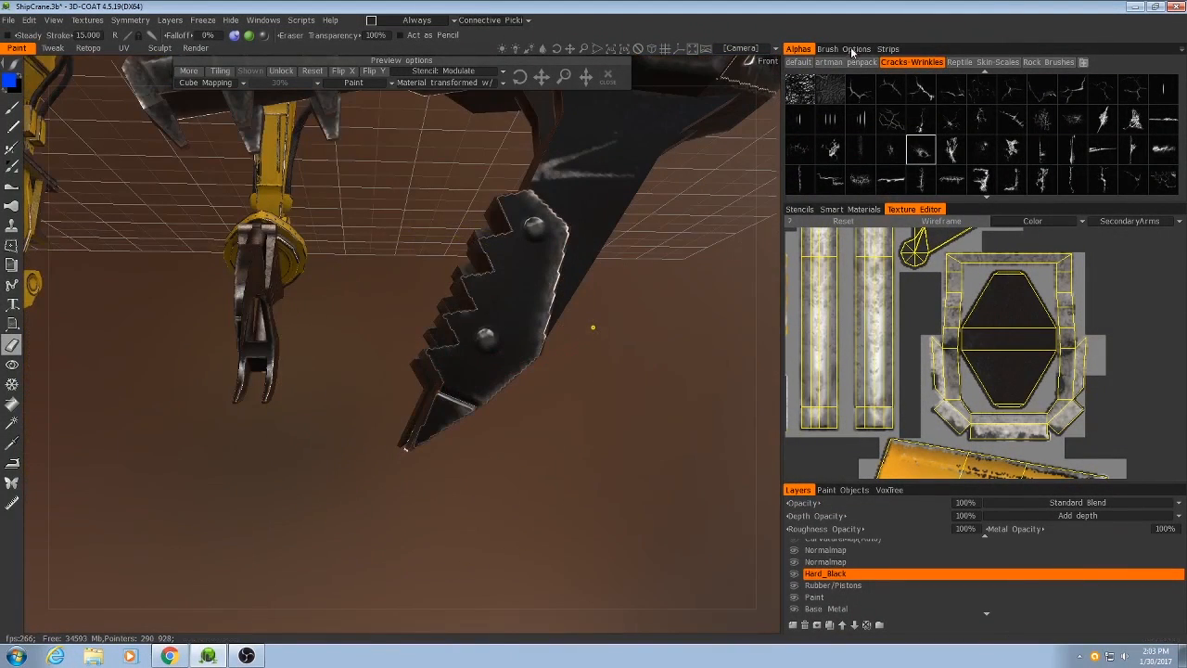
pyautogui.click(842, 48)
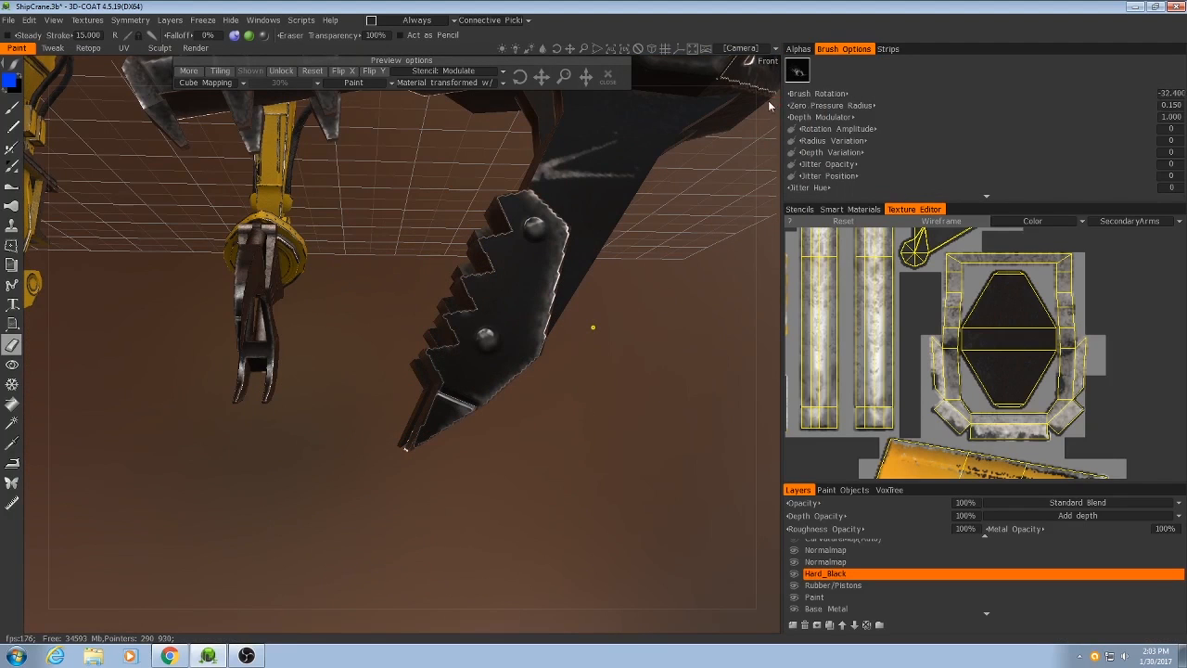
pyautogui.click(446, 417)
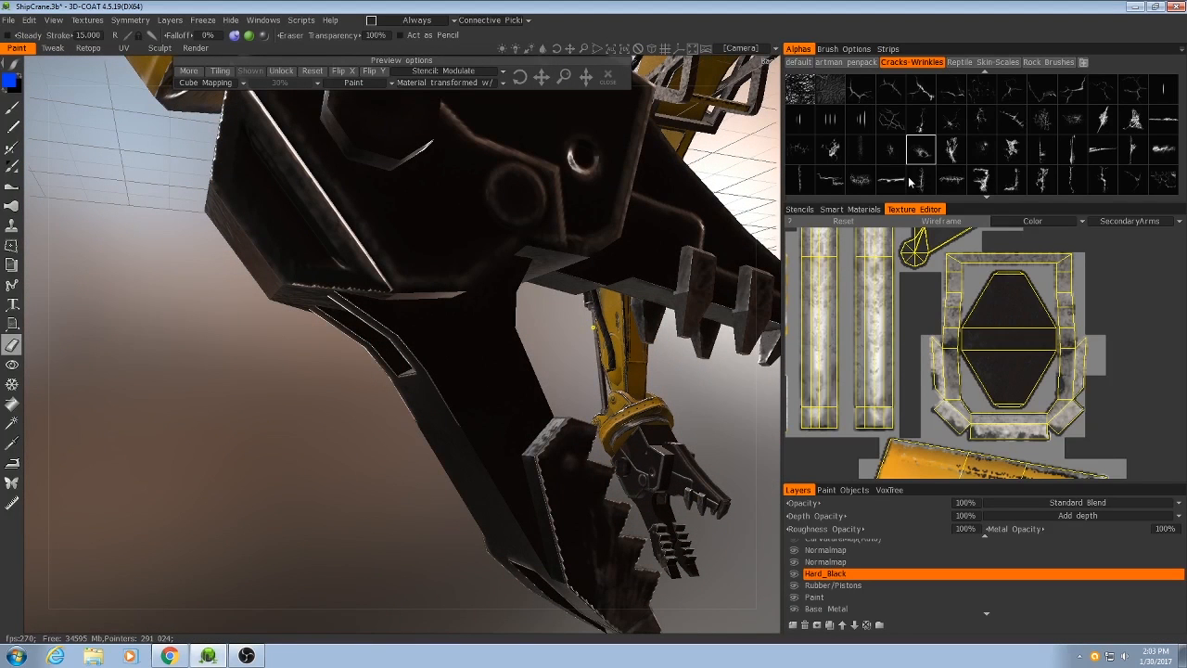
# Pick another Cracks Wrinkles alpha and streak a scratch across the second claw.
pyautogui.click(949, 119)
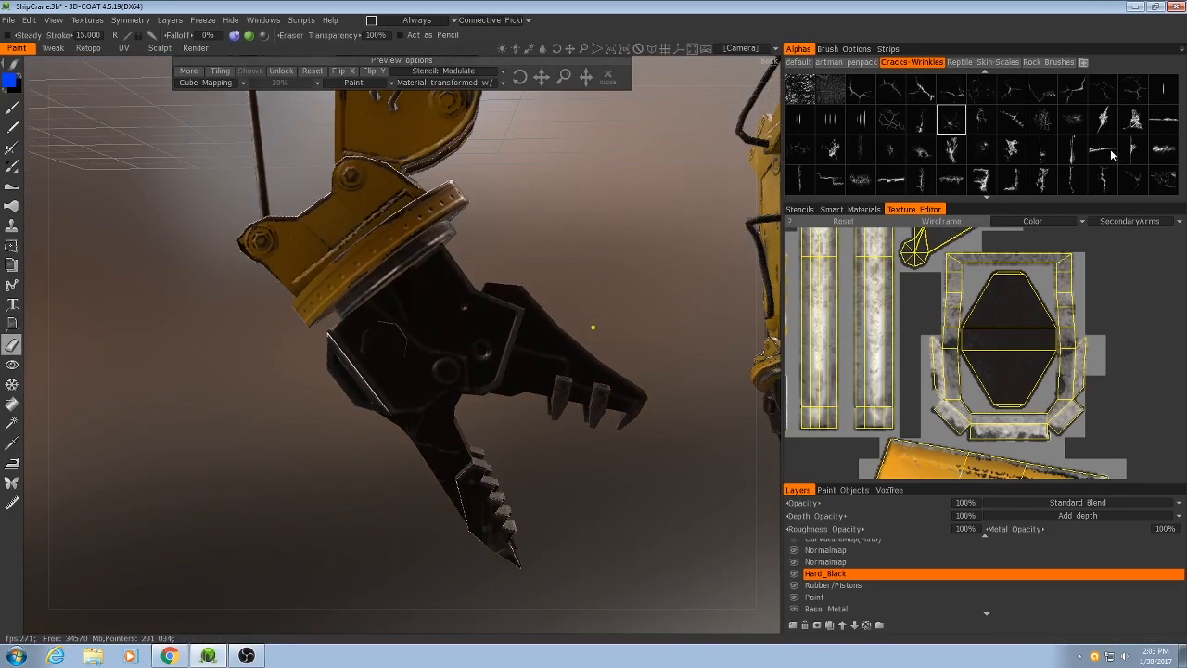
pyautogui.scroll(-3)
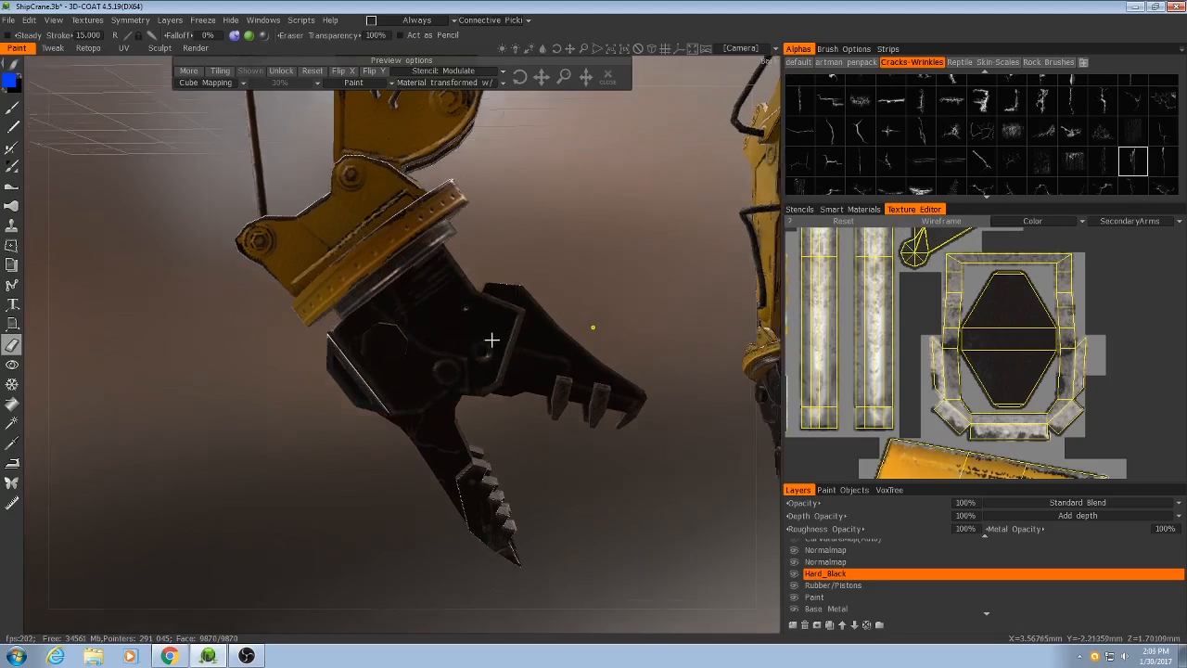
pyautogui.moveTo(491, 338); pyautogui.dragTo(416, 341)
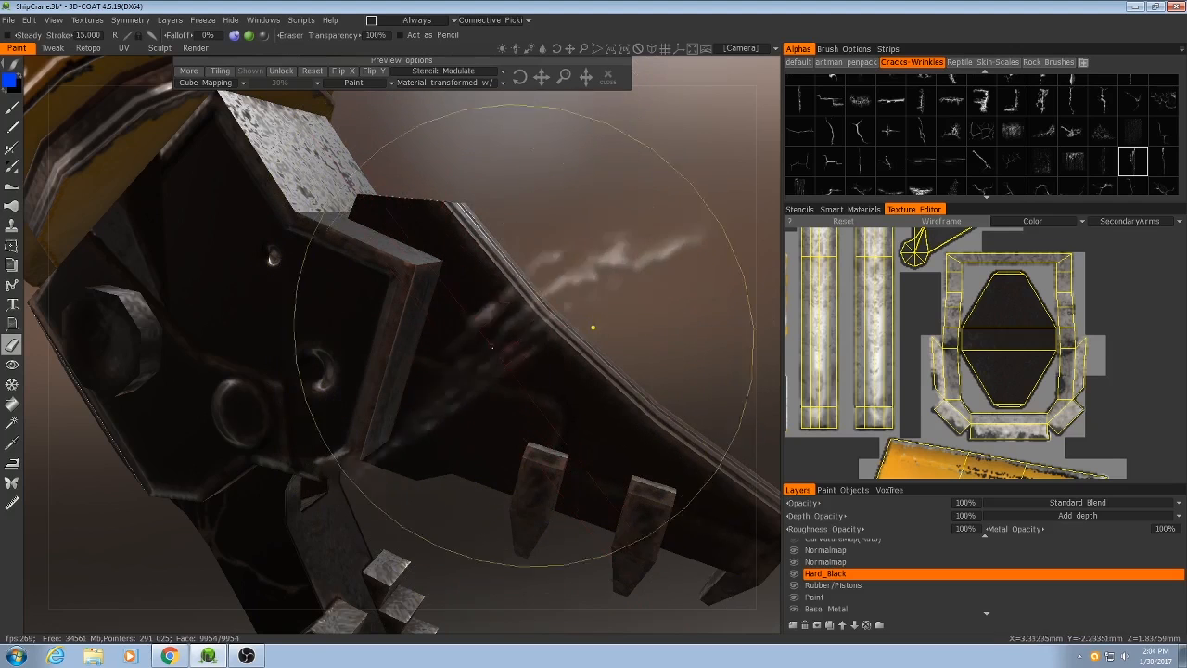
pyautogui.click(842, 49)
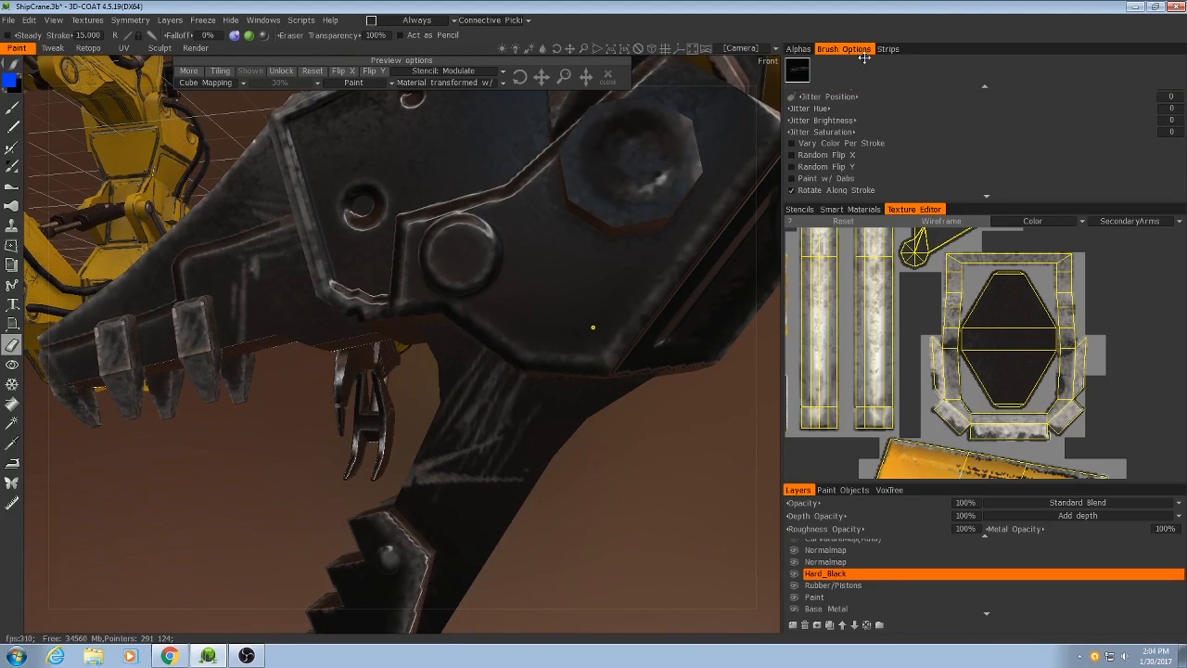
# Scratch the claw tips, return to the alphas and add a new paint layer above Hard_Black.
pyautogui.scroll(-3)
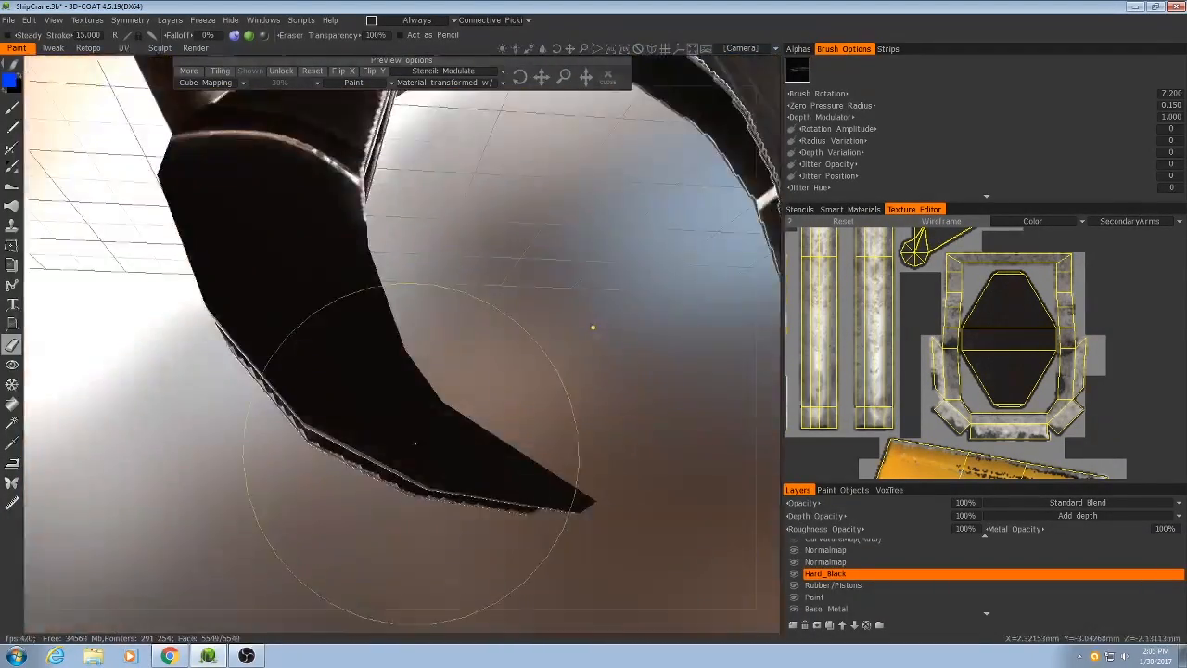
pyautogui.click(797, 48)
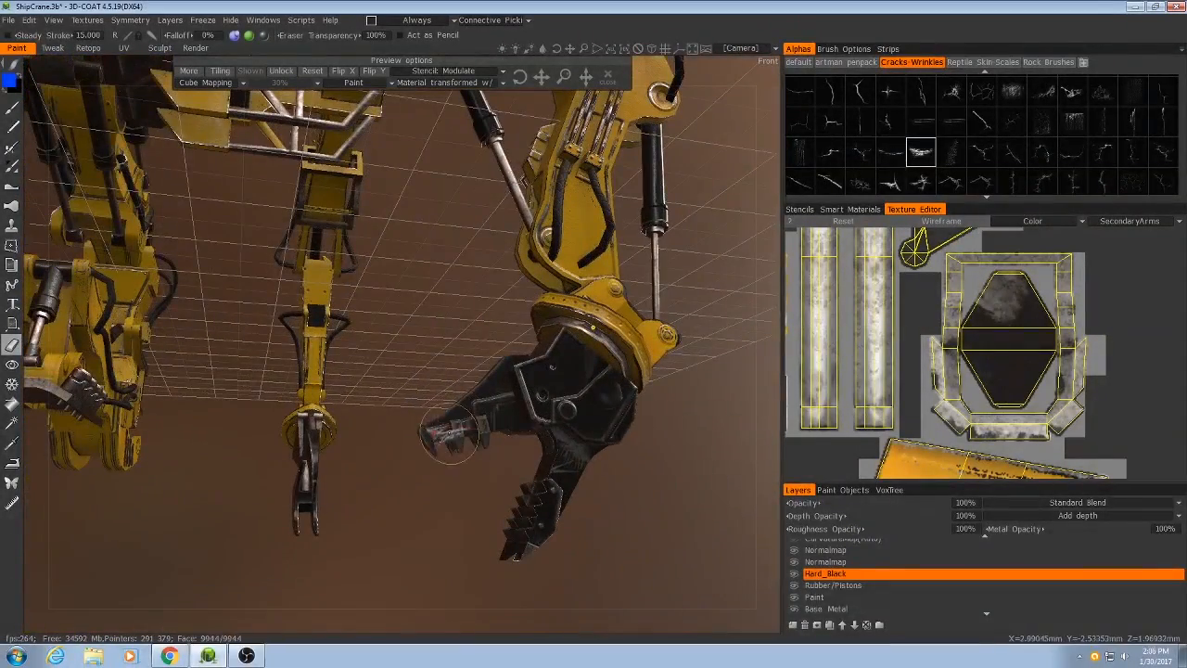
pyautogui.doubleClick(825, 571)
pyautogui.write('Brushed_Steel')
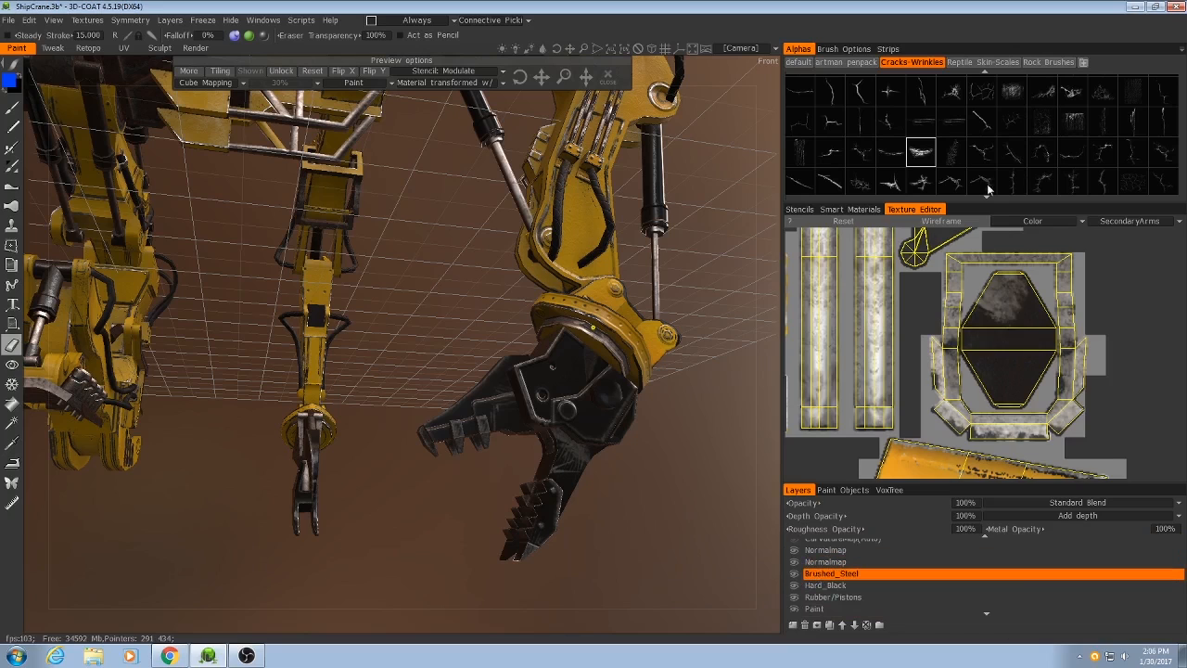
# Show the Smart Materials library with Brushed_Steel as the active layer.
pyautogui.click(849, 208)
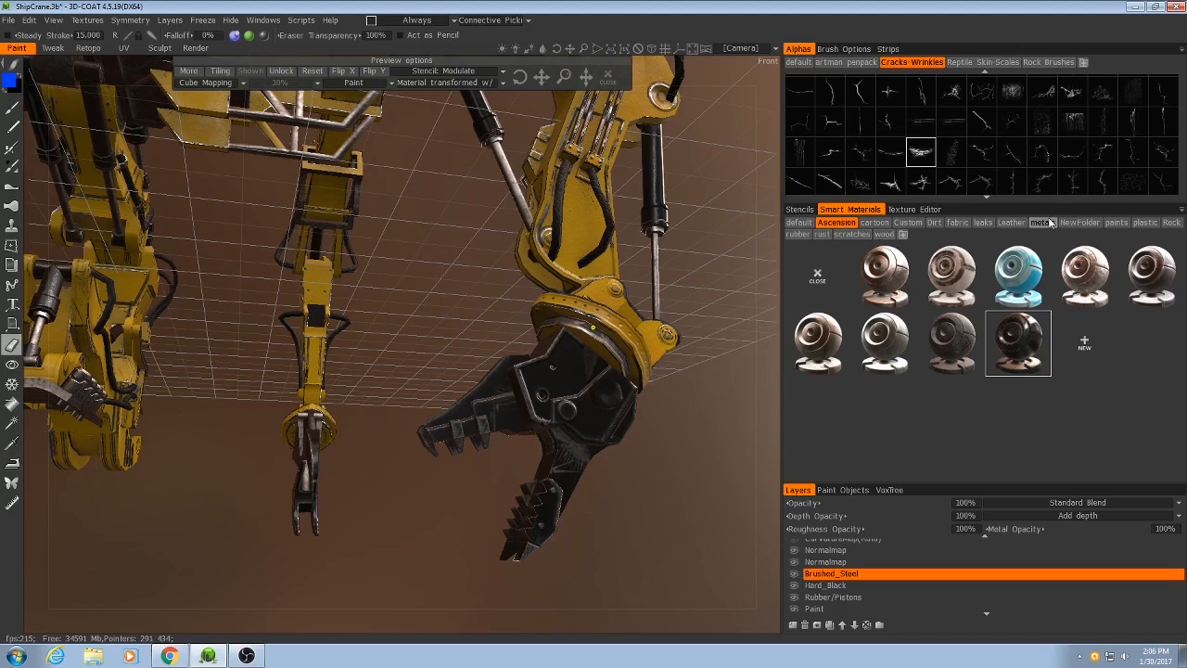
# Pick the steel_blade metal material and coat the piston rod in brushed steel.
pyautogui.click(1042, 222)
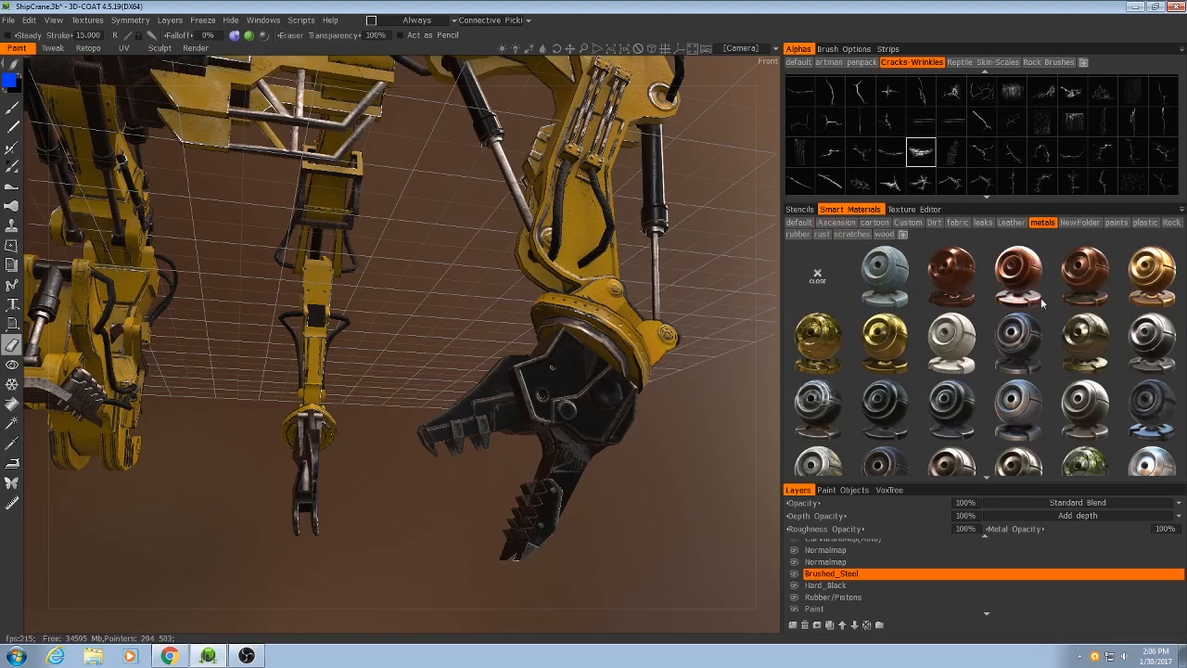
pyautogui.scroll(-3)
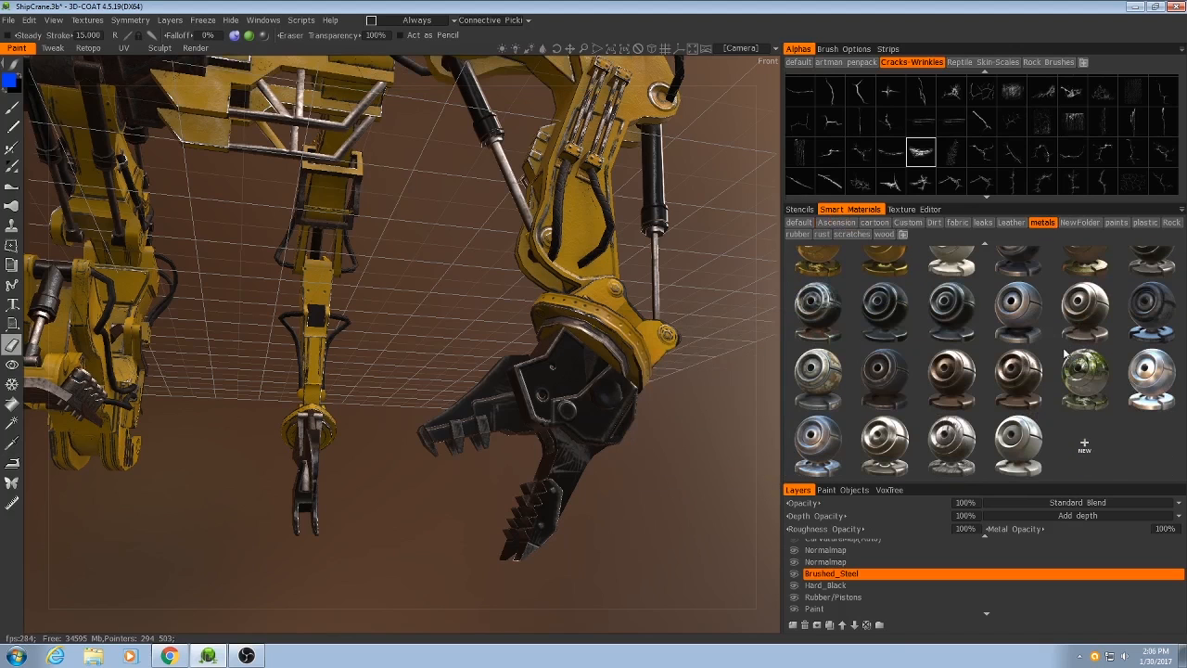
pyautogui.moveTo(883, 445)
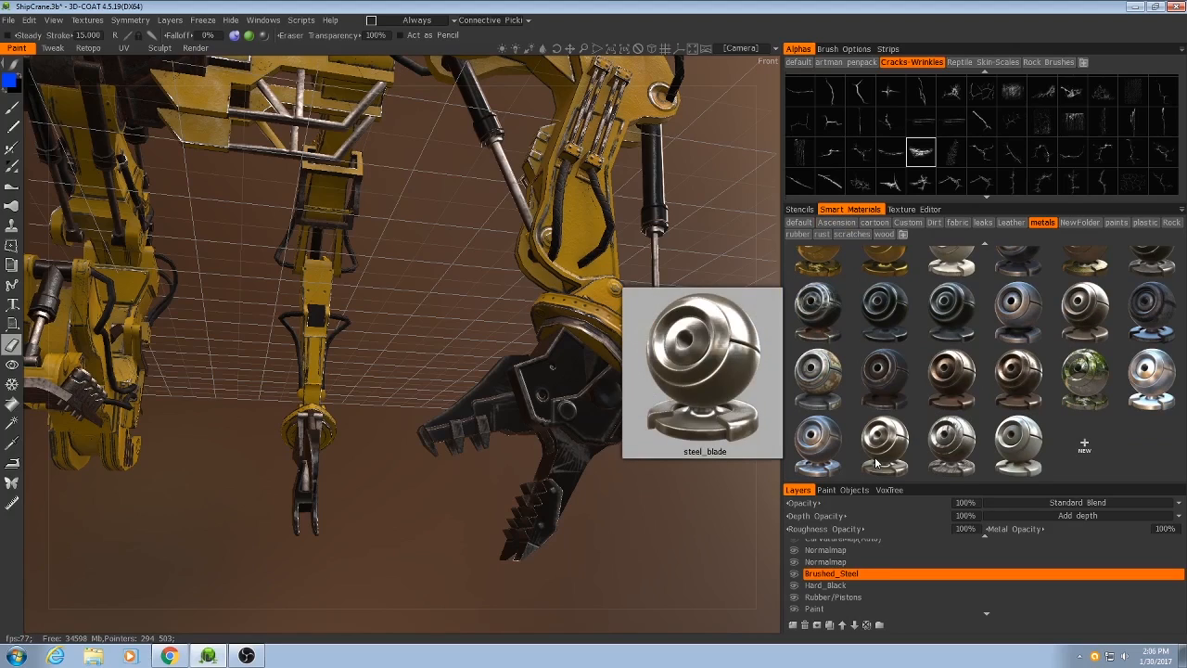
pyautogui.click(883, 445)
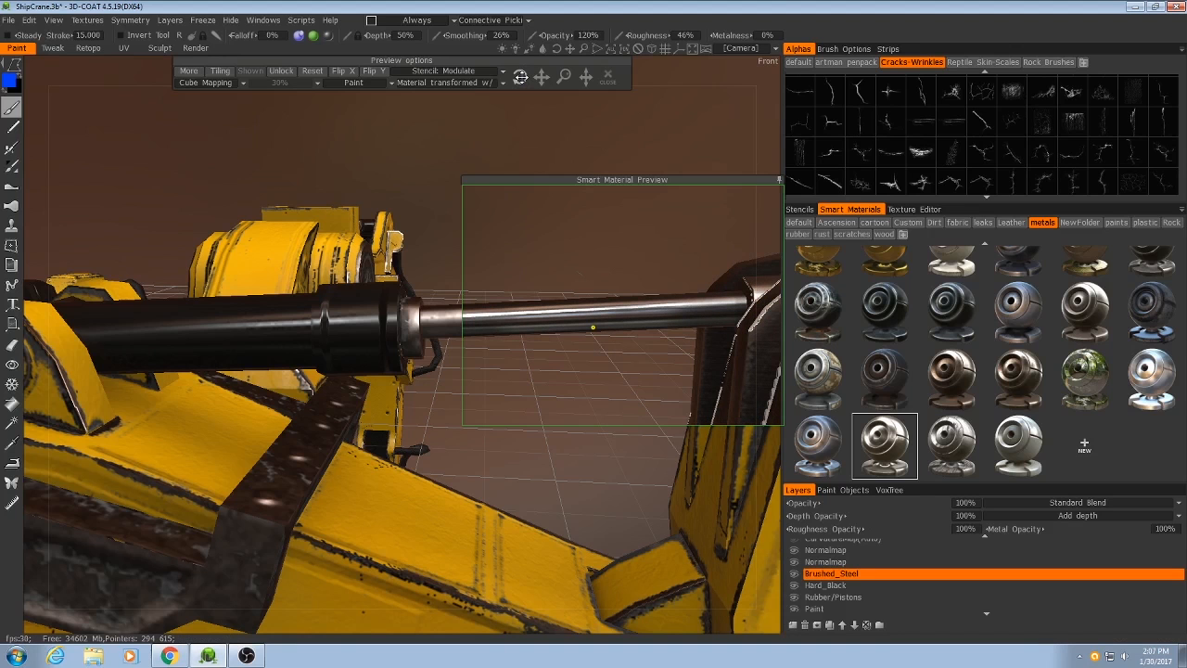
pyautogui.click(916, 208)
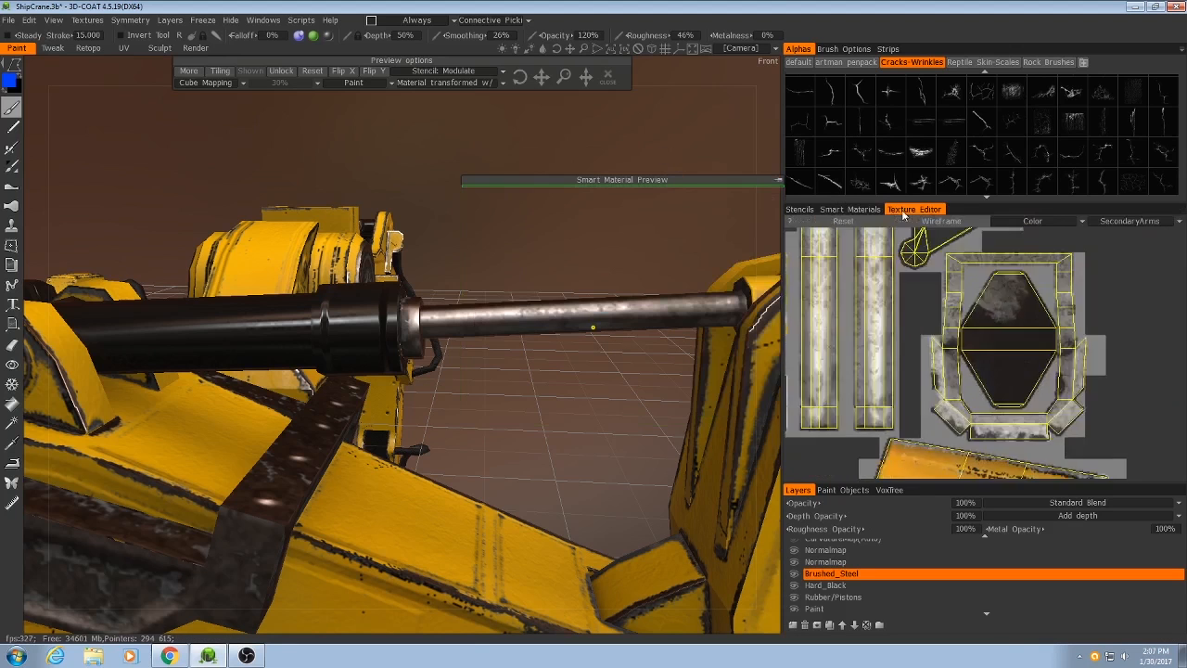